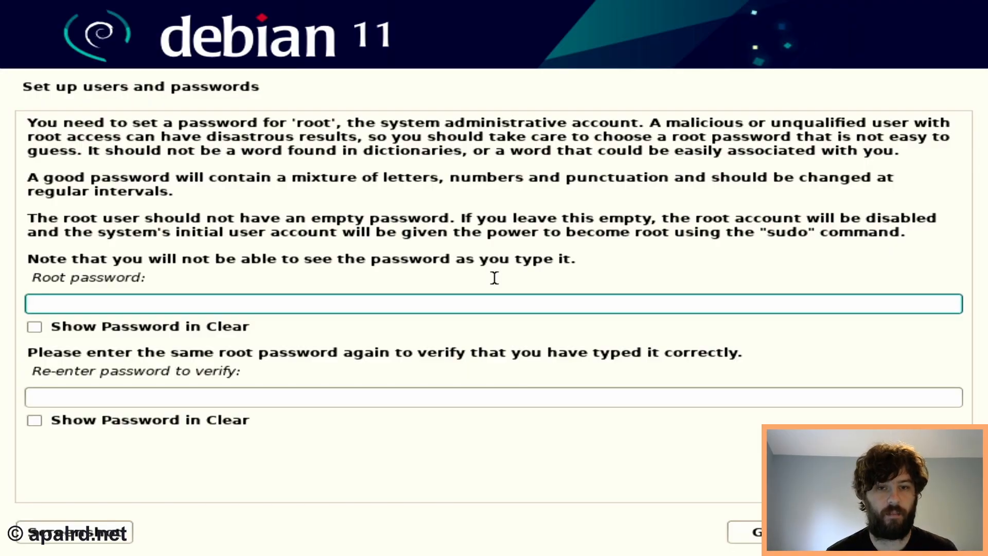
Step: Continue past the root password and untick everything except standard system utilities
left_click(492, 312)
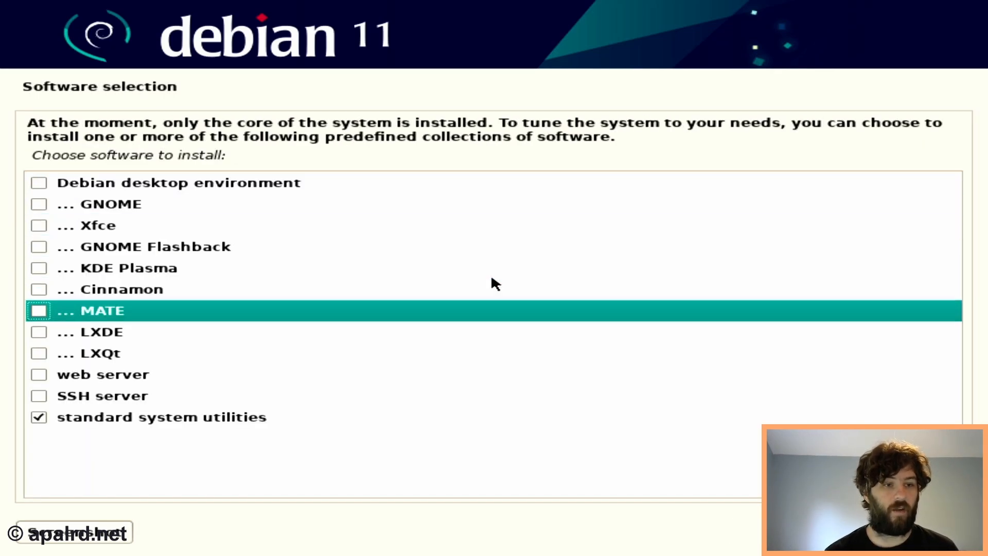
left_click(40, 395)
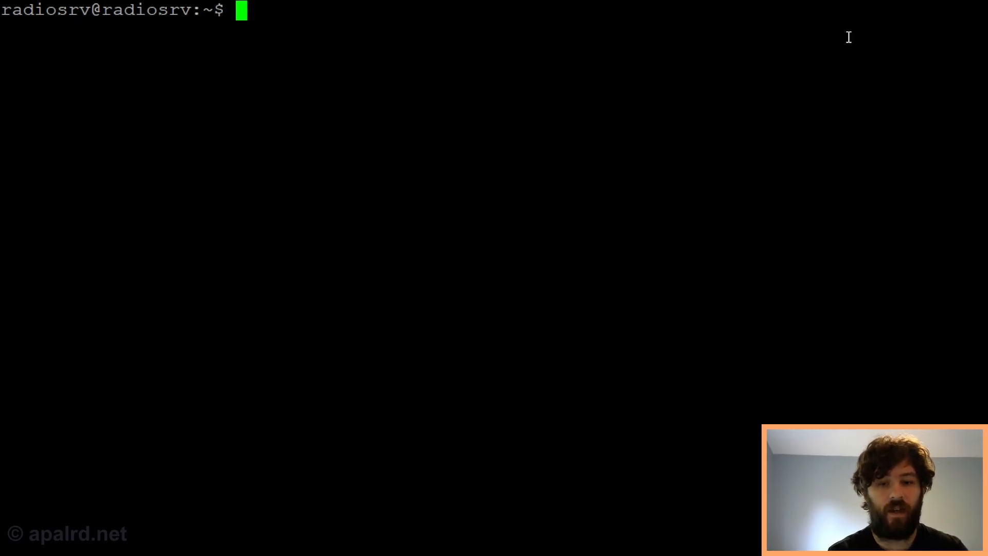
mouse_move(845, 32)
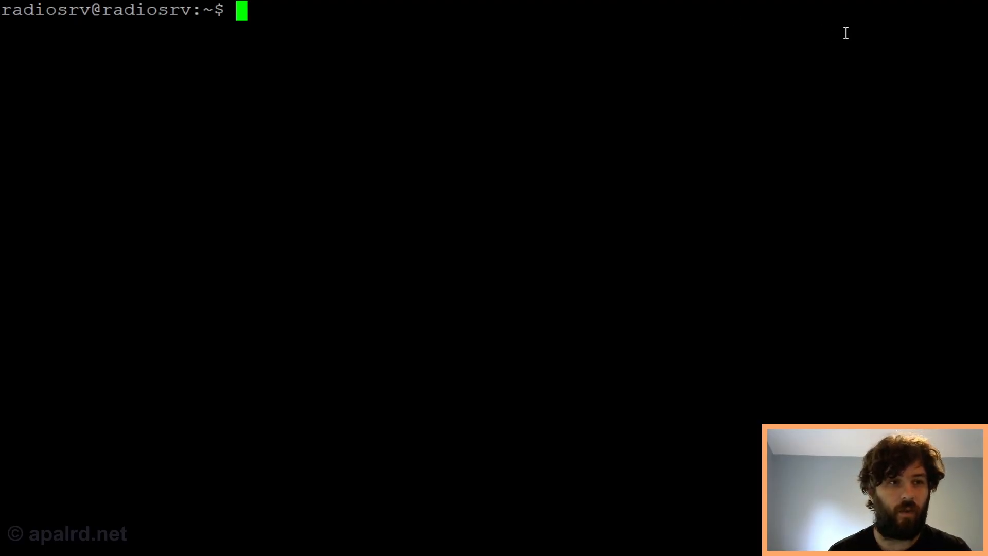
mouse_move(738, 4)
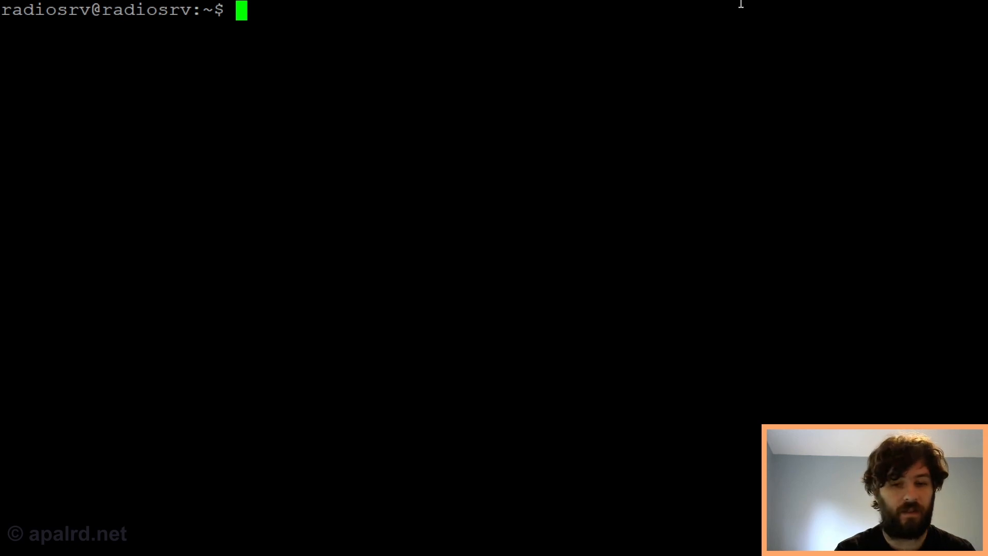
Step: Run sudo apt update && sudo apt install rtl-433 to install the package
type("sudo apt")
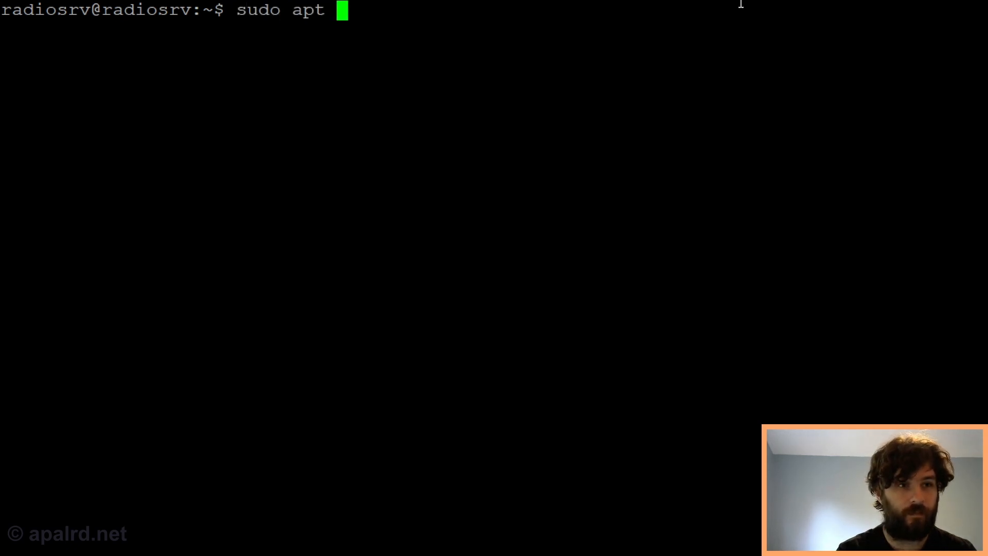
type("update && s")
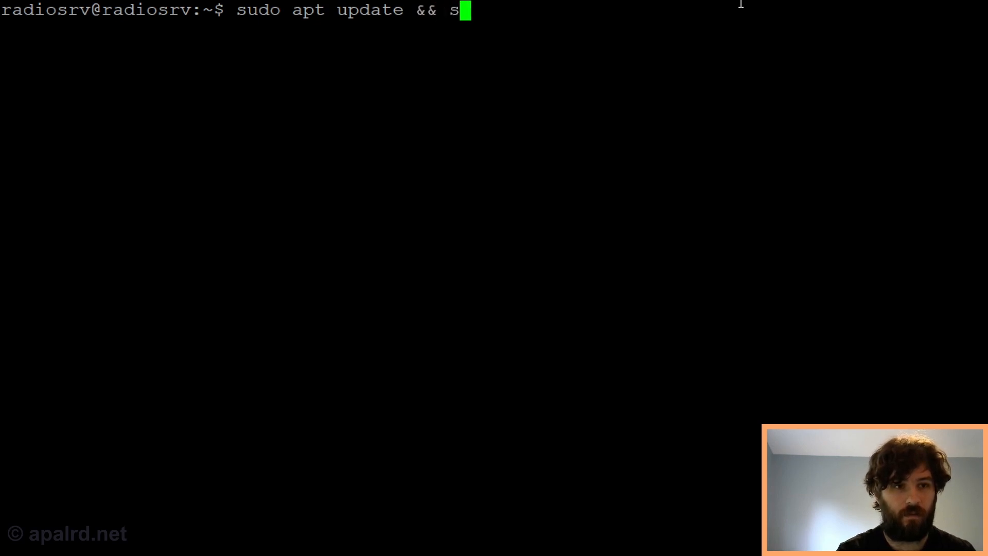
type("udo apt install")
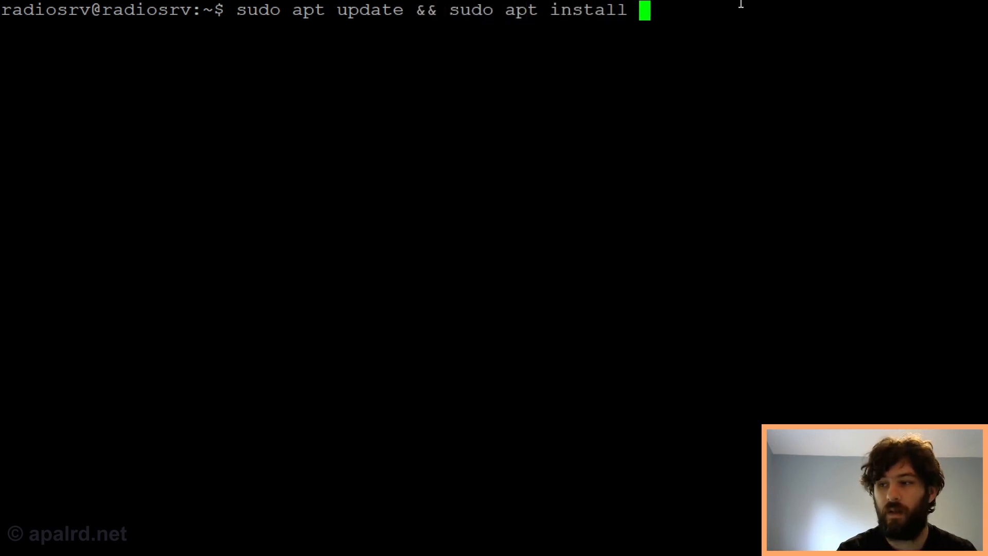
type("rtl")
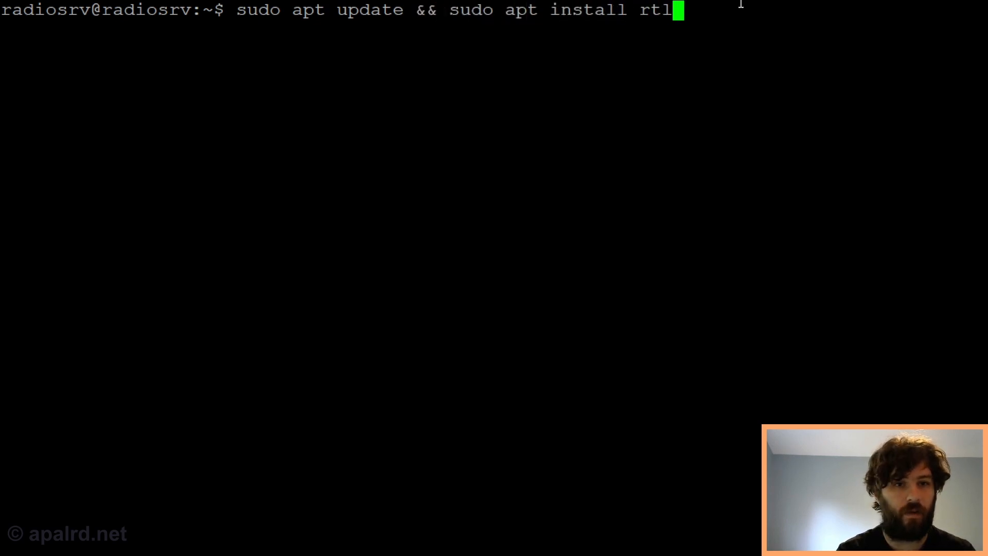
type("-433")
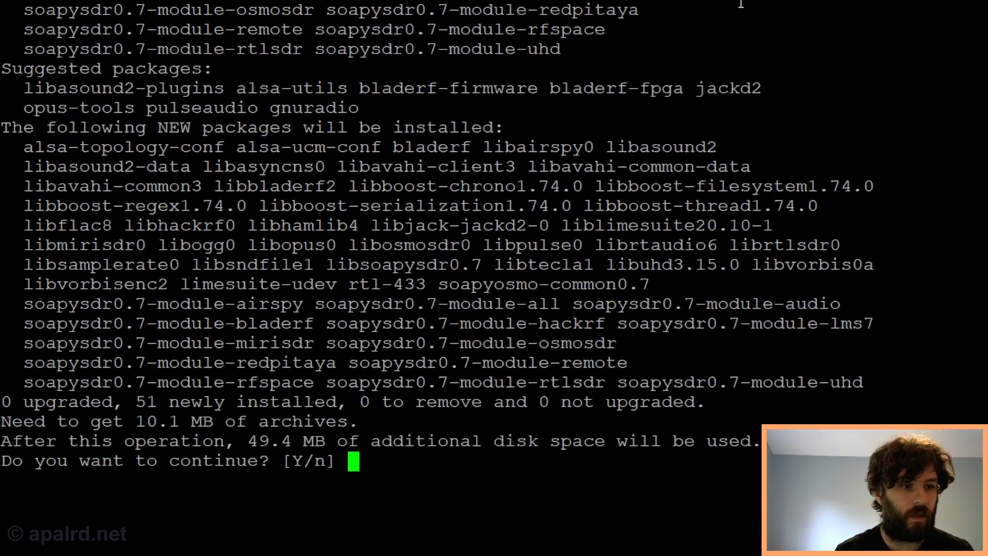
mouse_move(409, 68)
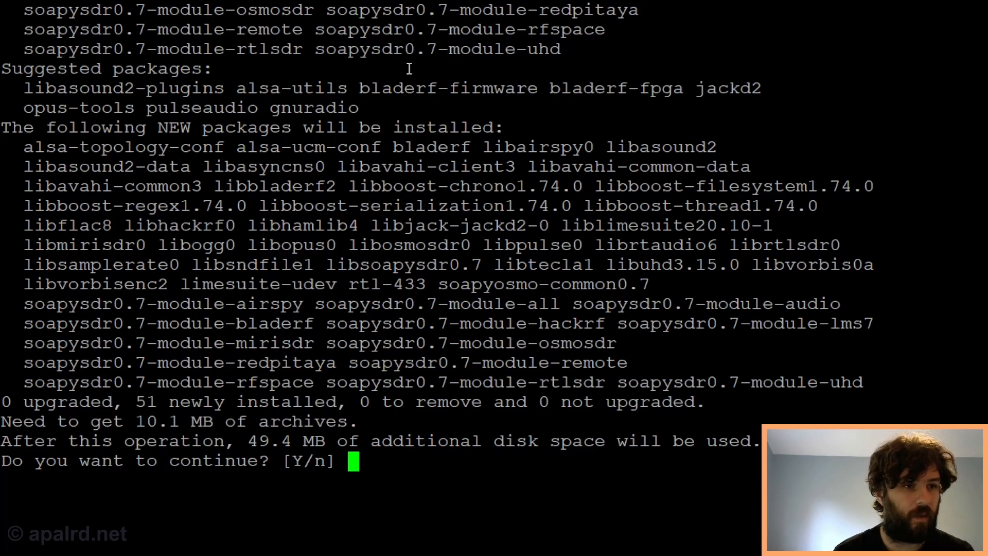
mouse_move(323, 212)
type("rtl_433")
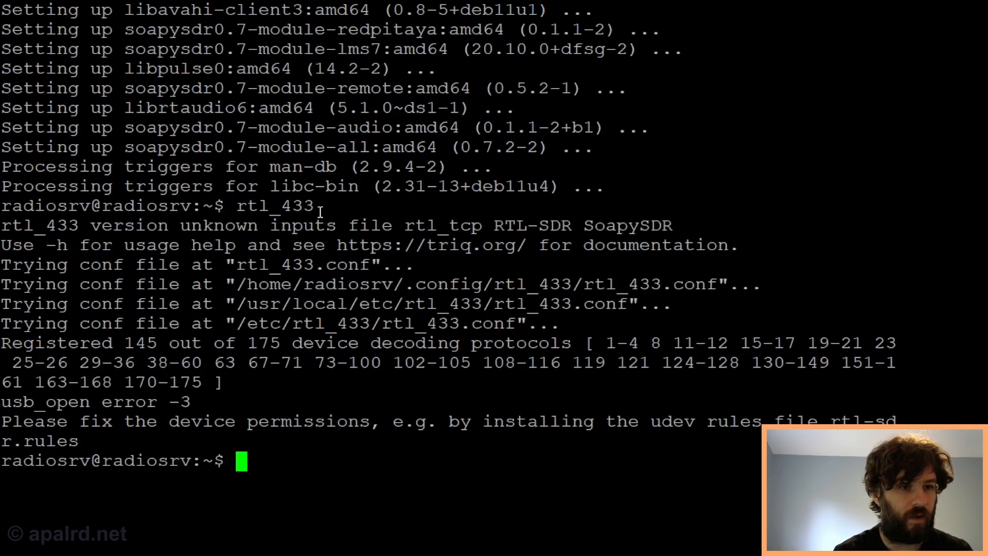
Step: Run sudo rtl_433 to decode Acurite temperature and humidity readings on 433.92 MHz
type("sudo rtl_43")
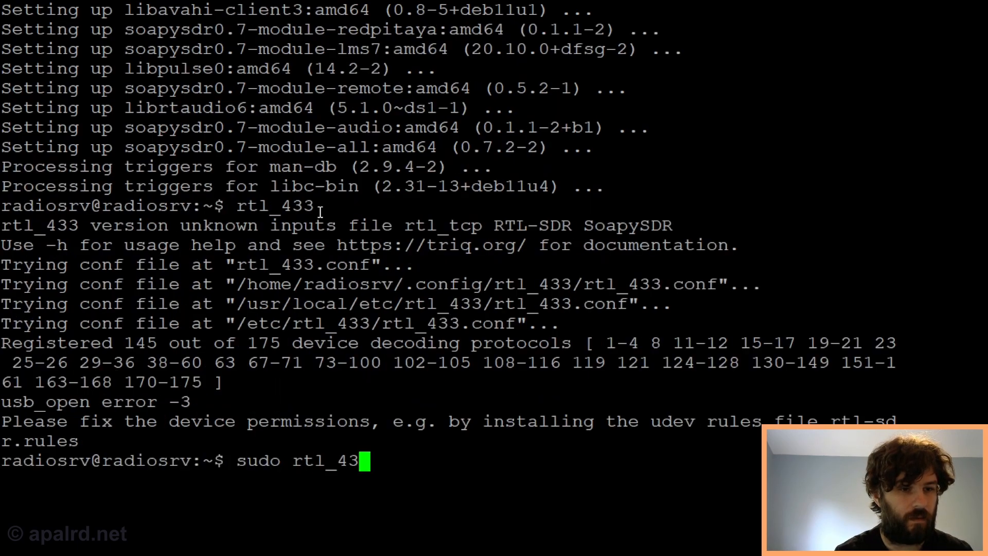
type("3")
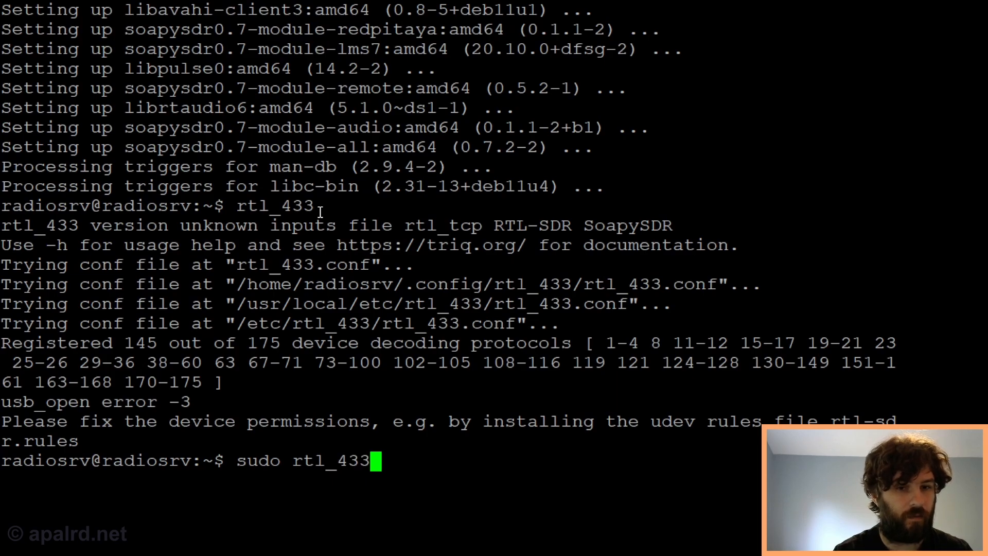
key("Return")
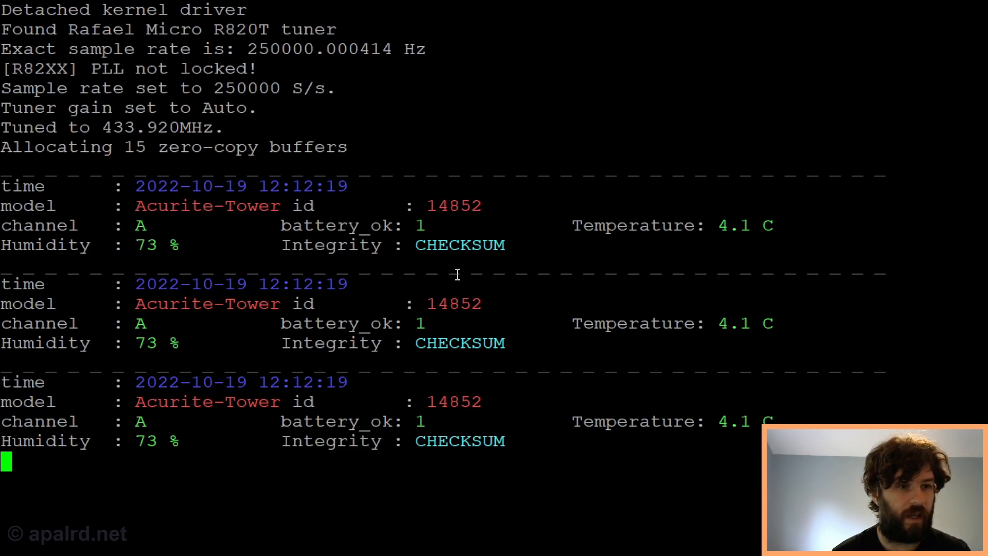
mouse_move(358, 196)
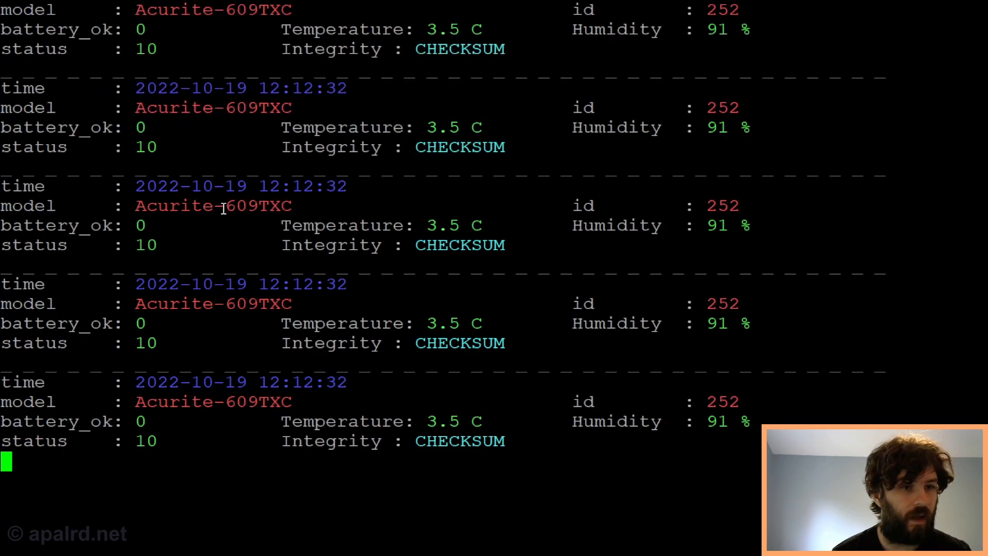
mouse_move(358, 258)
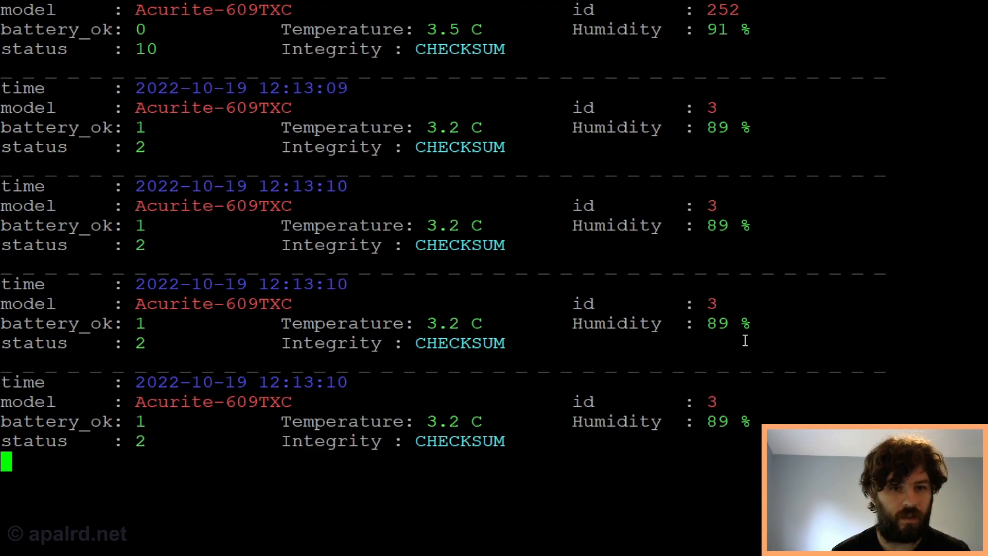
mouse_move(766, 422)
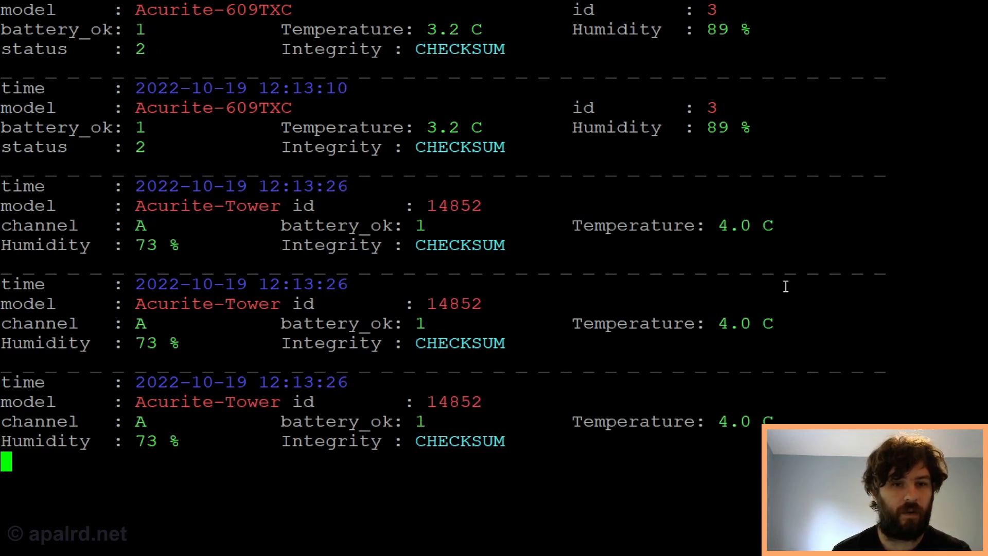
mouse_move(696, 248)
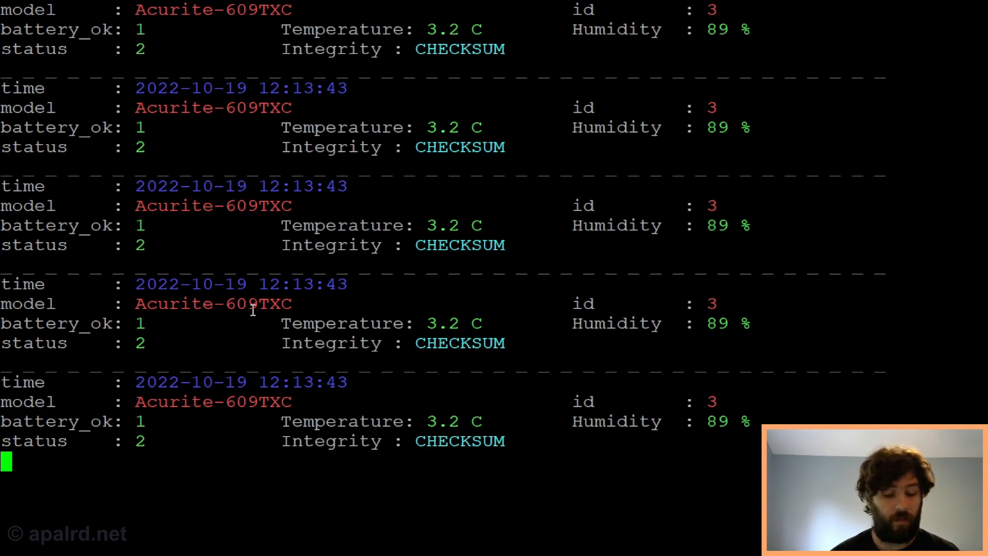
Step: Stop the capture and rerun rtl_433 -C si -F "mqtt://telstar.palnet.ne...:1883" to publish to MQTT
key("ctrl+c")
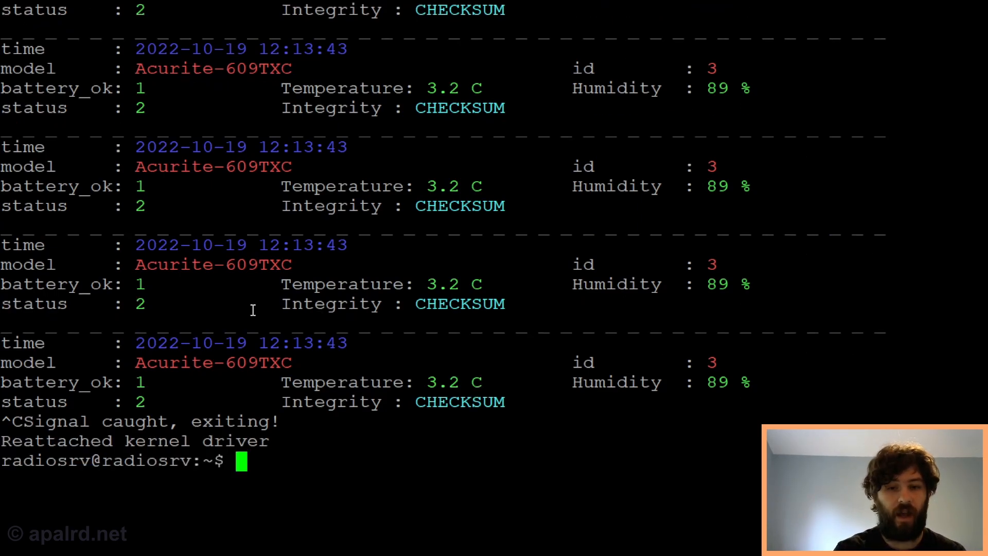
type("r")
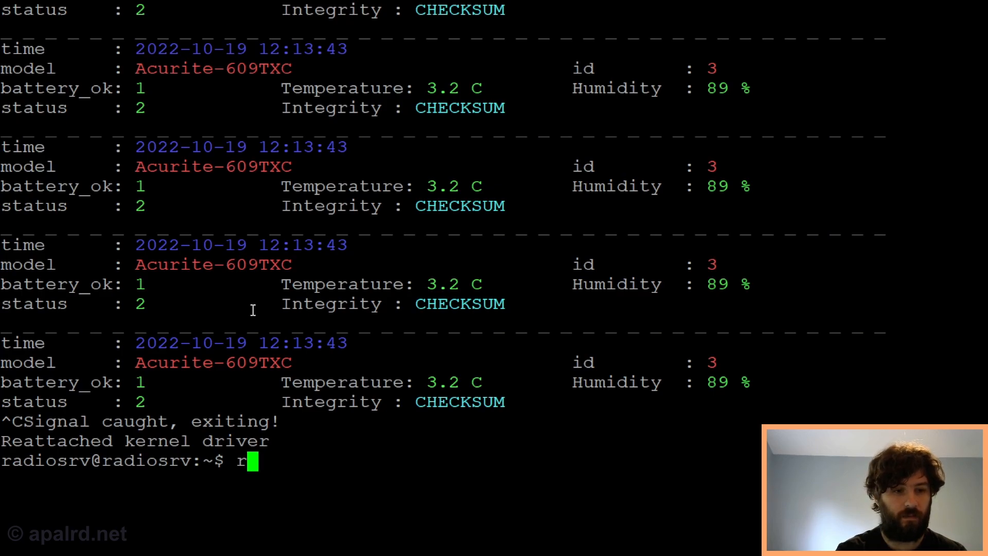
type("sudo rtl_433")
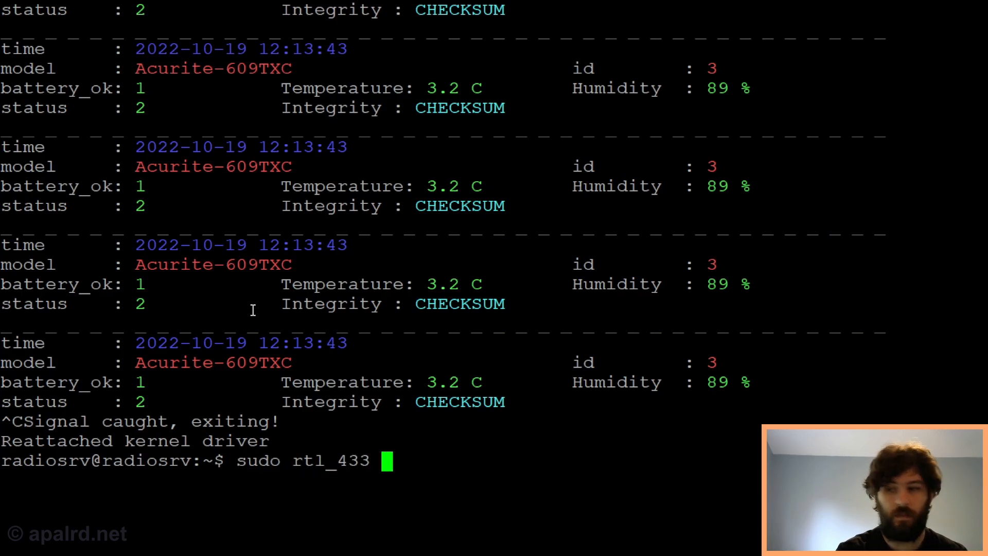
type("-C si")
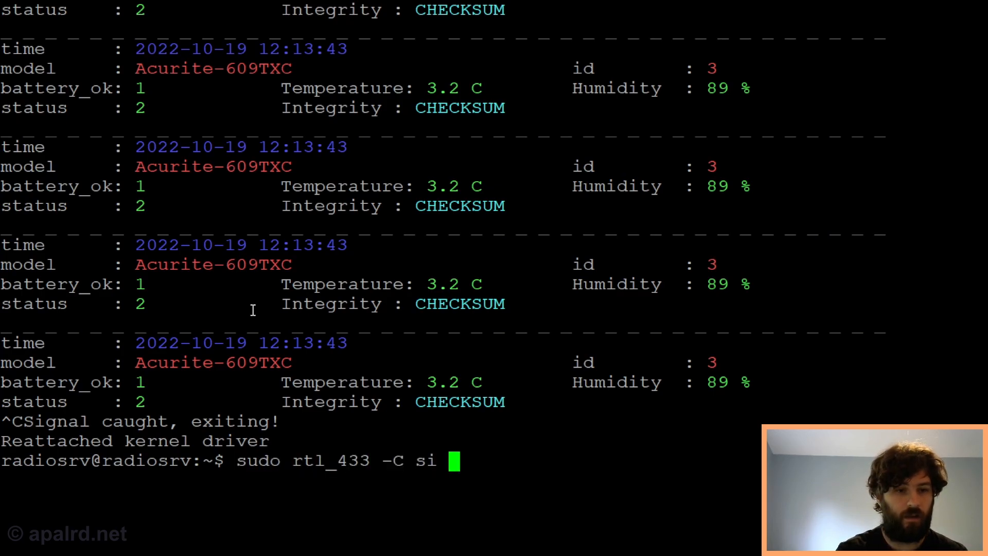
type("-")
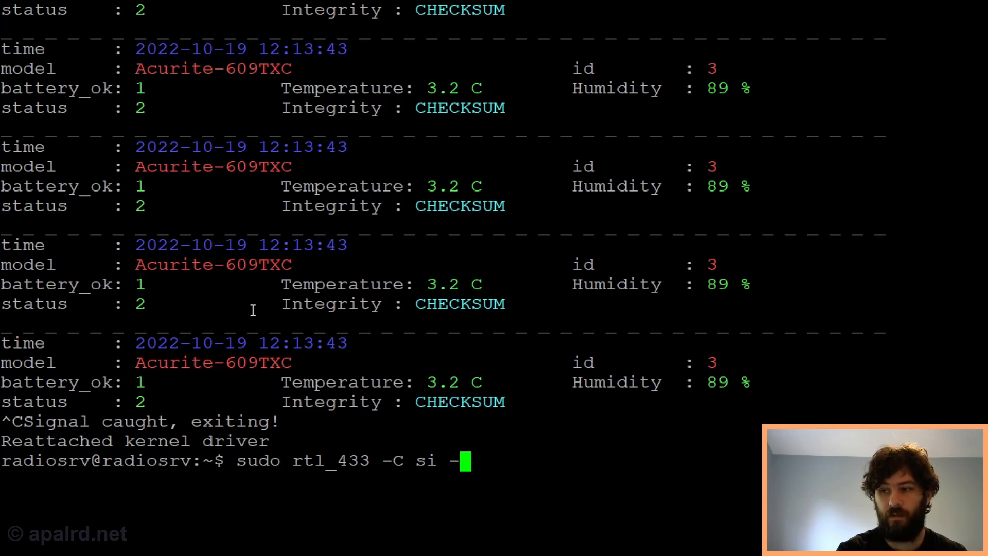
type("F \"")
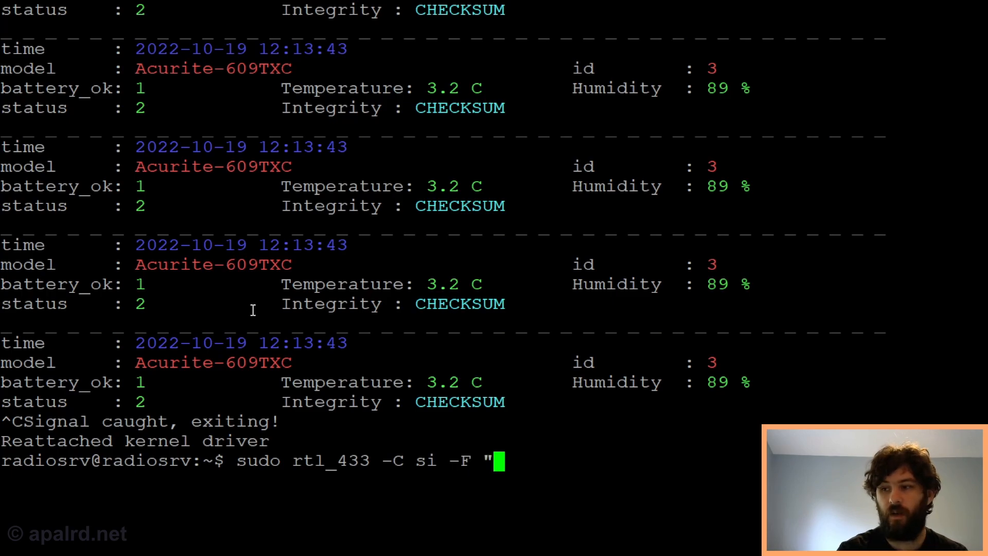
type("mqtt:/")
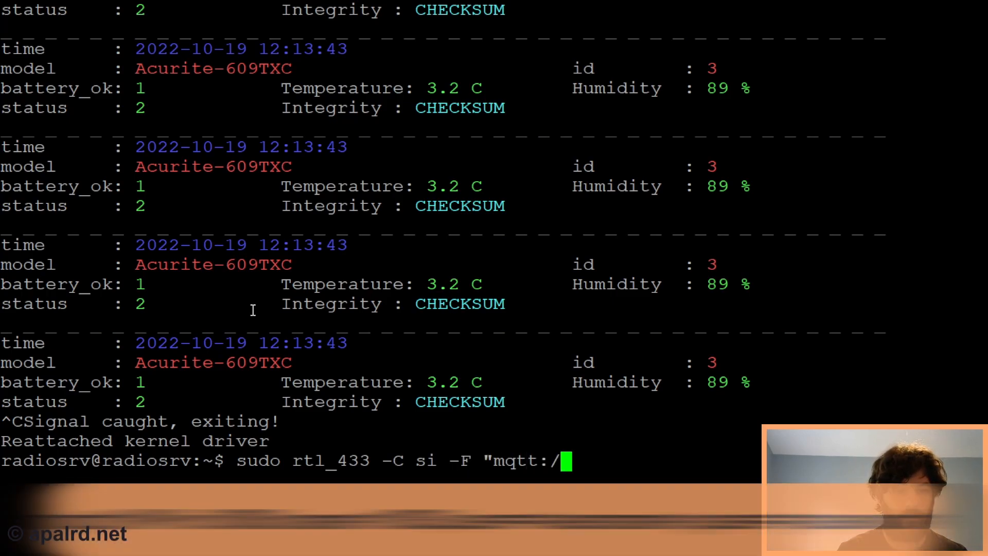
type("/telstar")
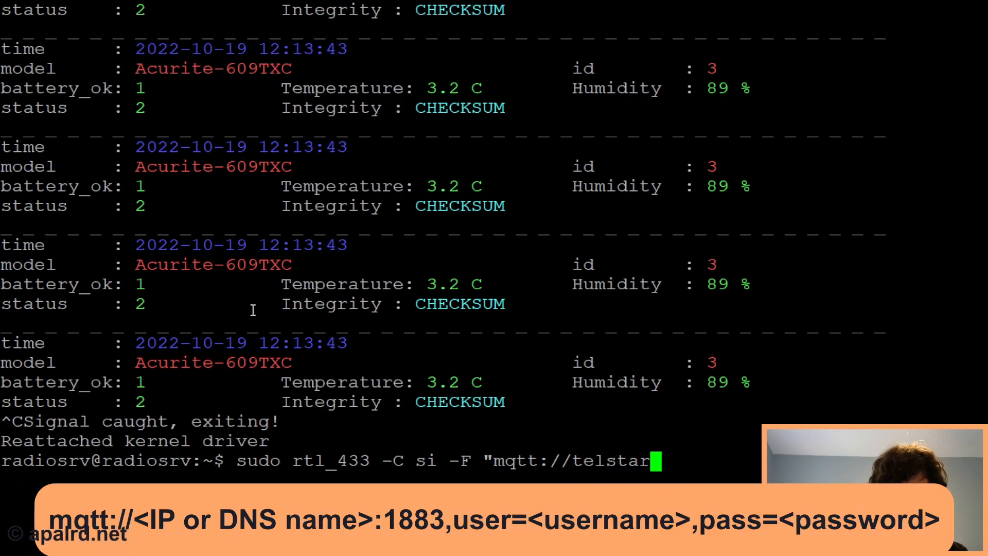
type(".palnet.ne")
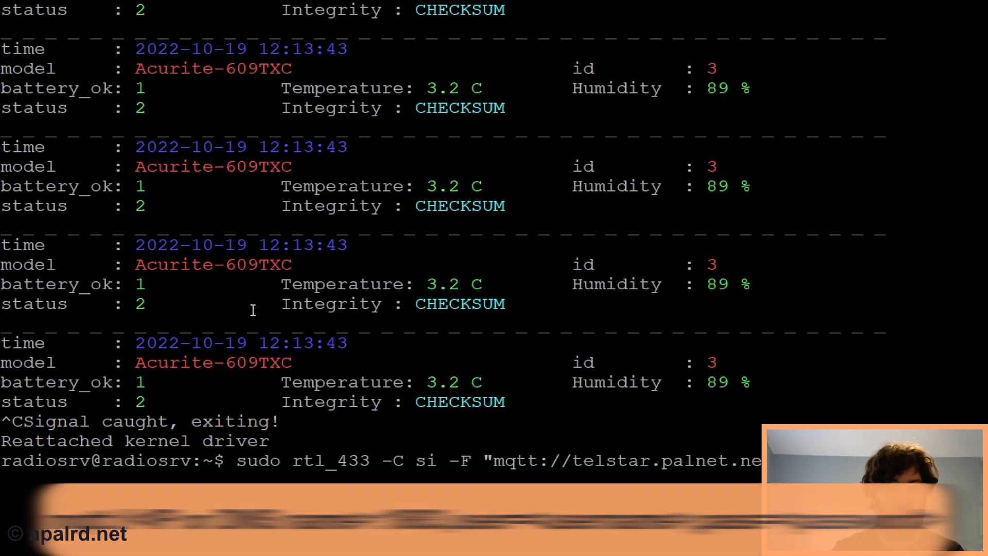
key("Return")
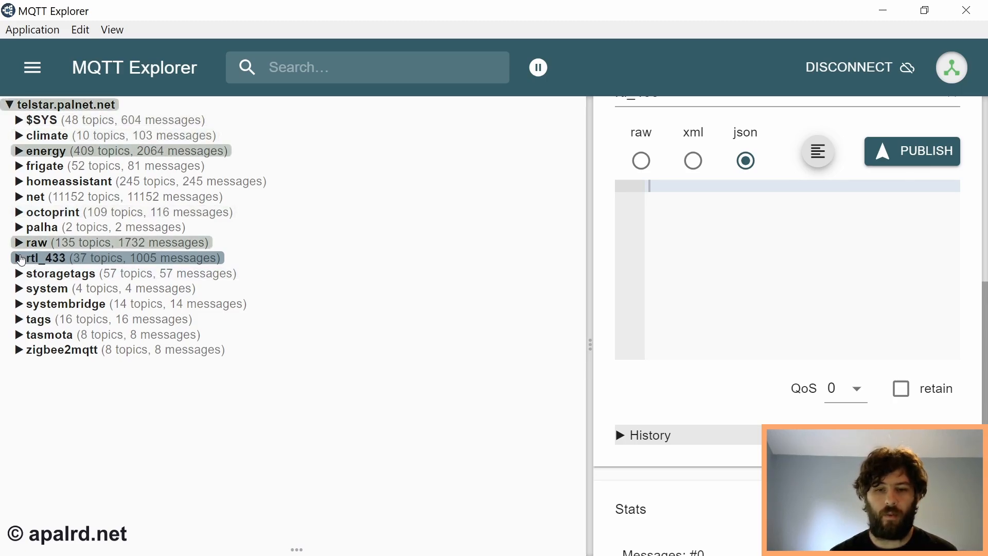
Step: Expand rtl_433 > radiosrv > devices > Acurite-609TXC > 252 and inspect its humidity value
left_click(16, 258)
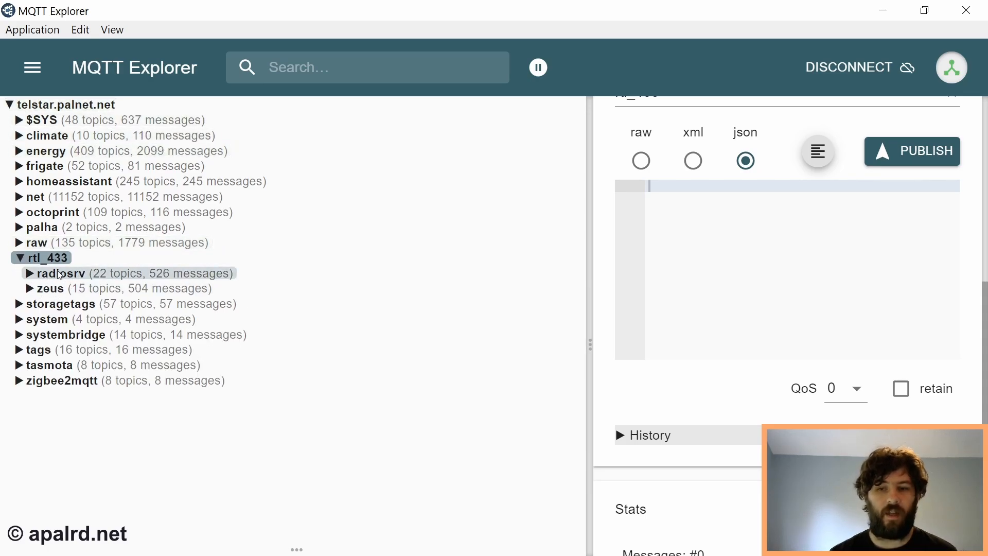
left_click(35, 274)
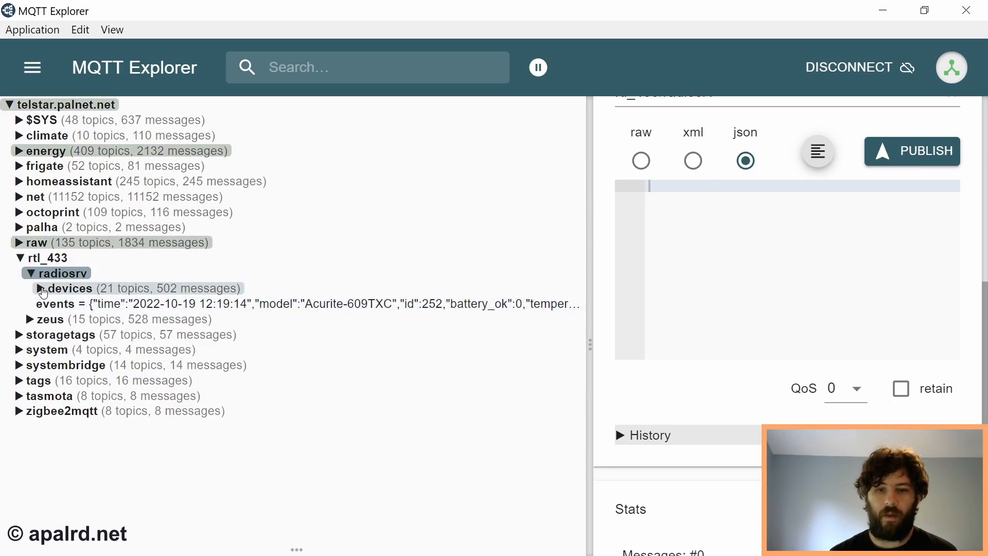
left_click(40, 289)
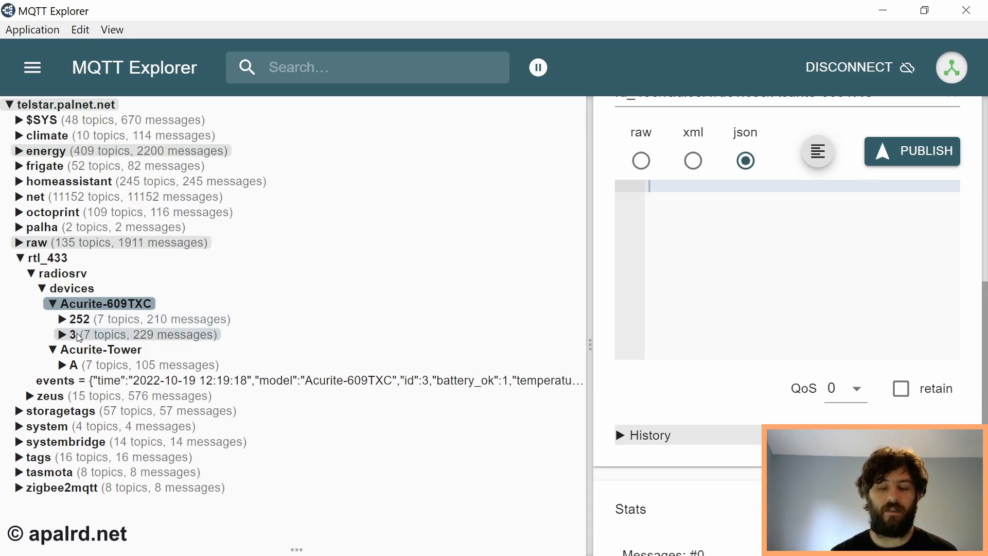
left_click(77, 319)
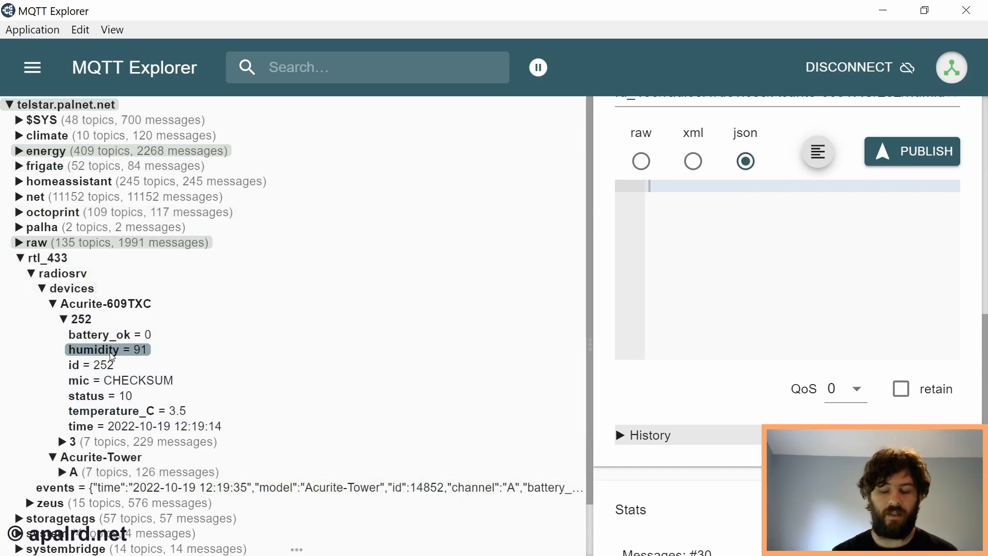
left_click(63, 471)
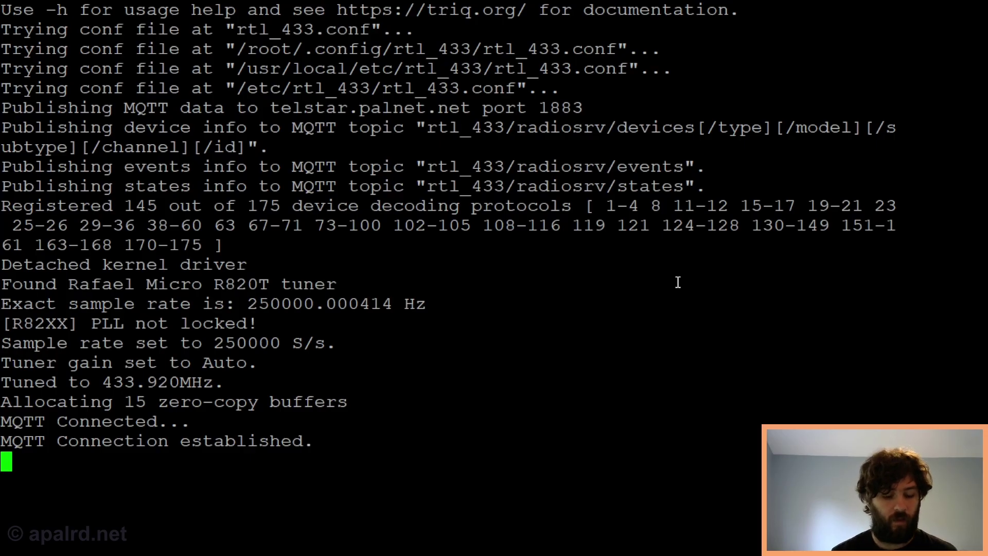
Step: Stop the MQTT-publishing rtl_433 run with Ctrl+C, returning to the radiosrv prompt
key("ctrl+c")
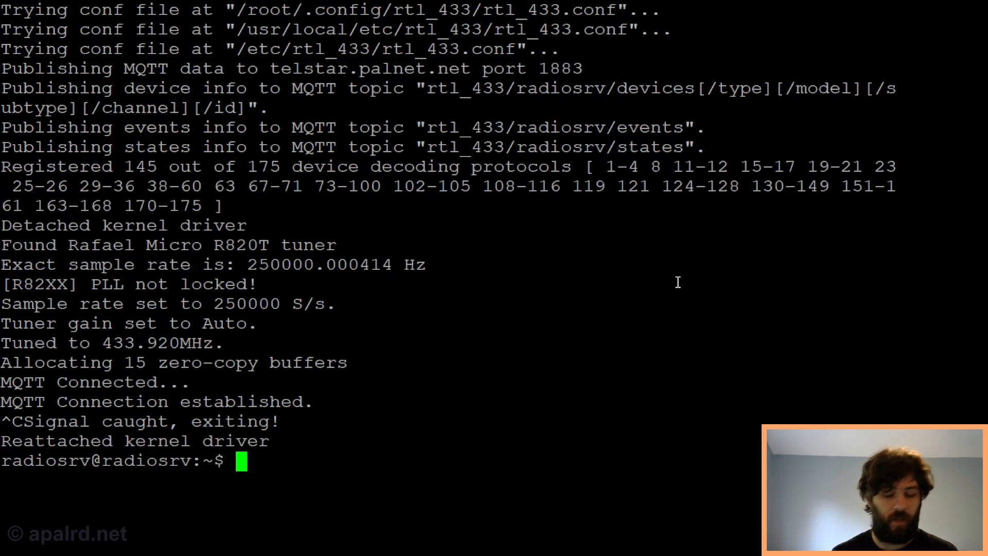
type("sudo rtl_433 -C si -F \"mqtt://telstar.palnet.ne")
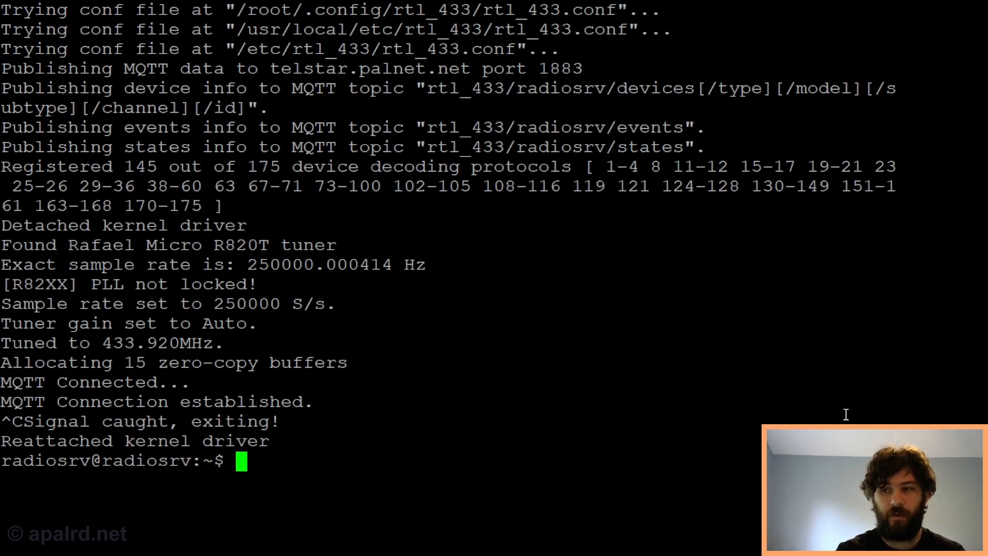
Step: Create /etc/systemd/system/rtl433.service with touch and give it 664 permissions
type("sudo touch /etc/systemd")
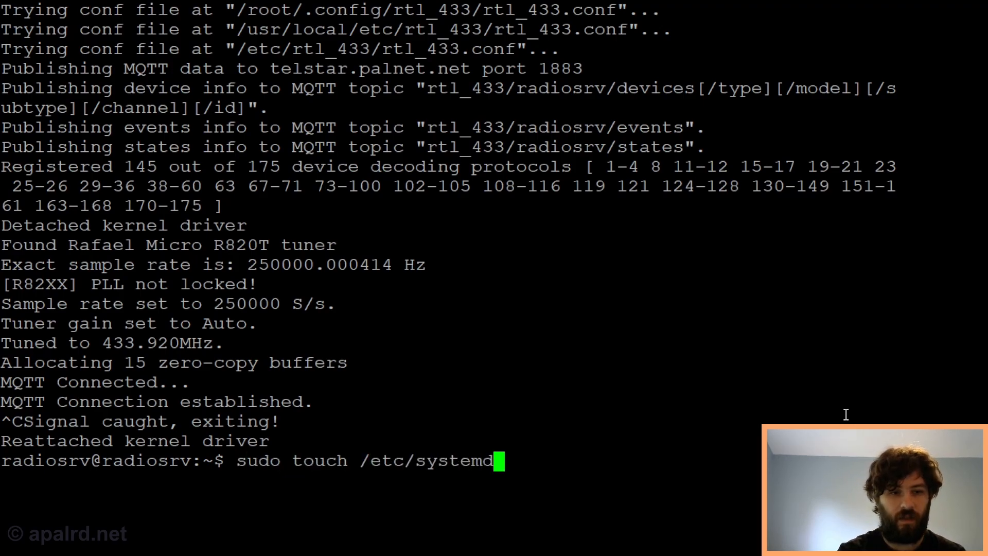
type("/system/")
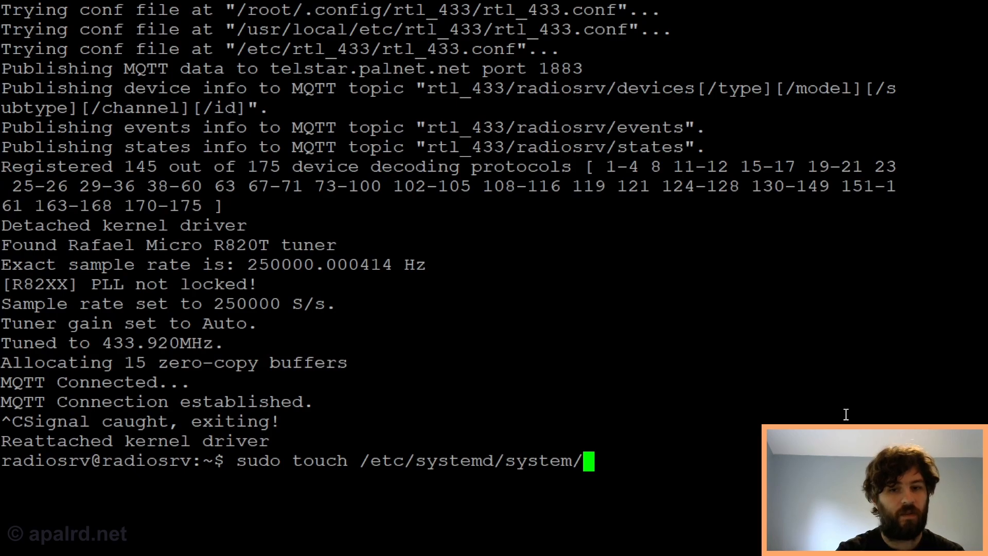
type("rtl")
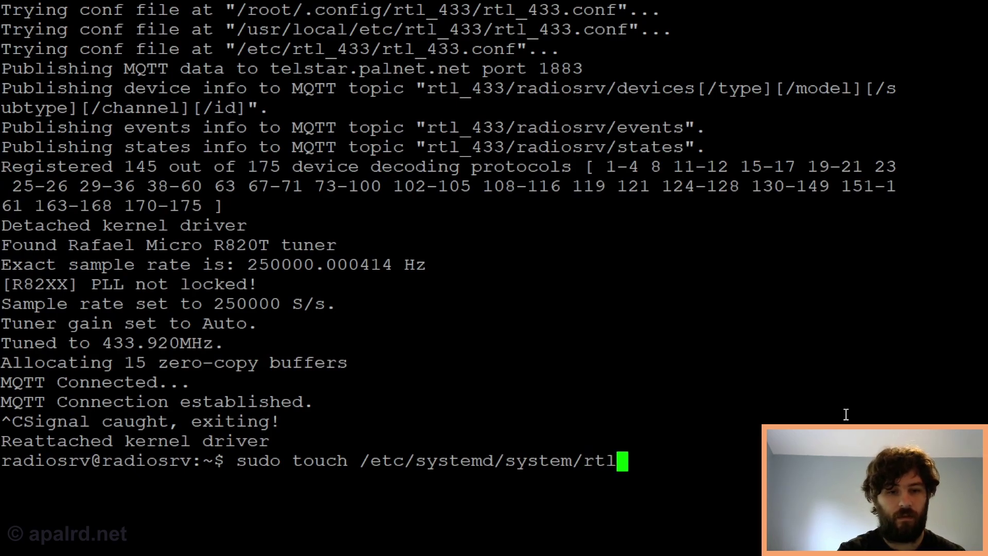
type("433.service")
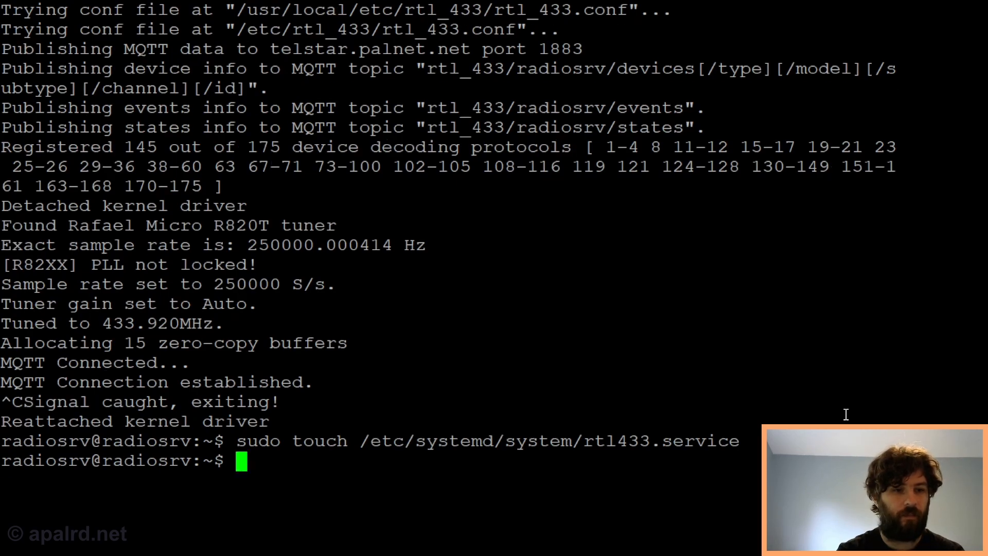
type("sudo chmod 664")
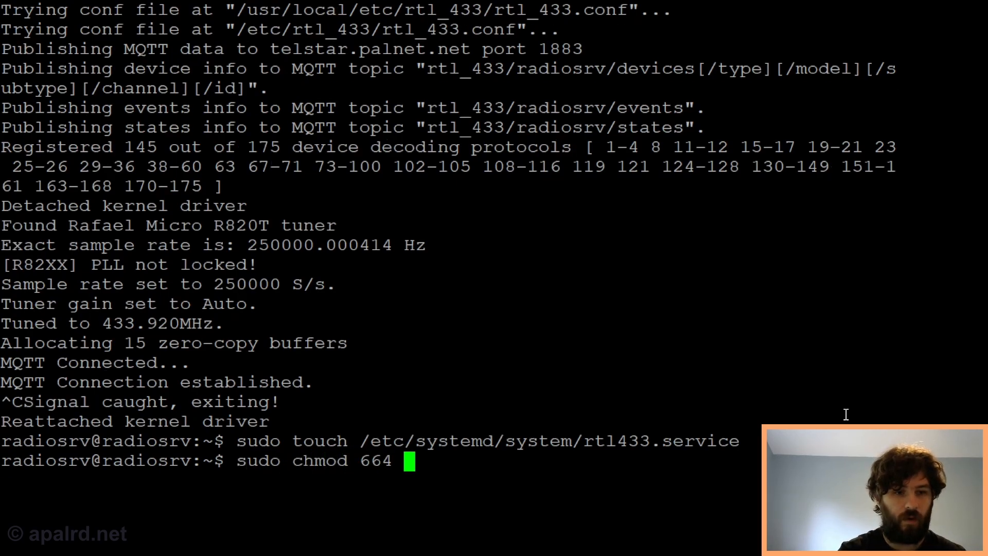
type("/etc/systemd/system/rtl433.servi")
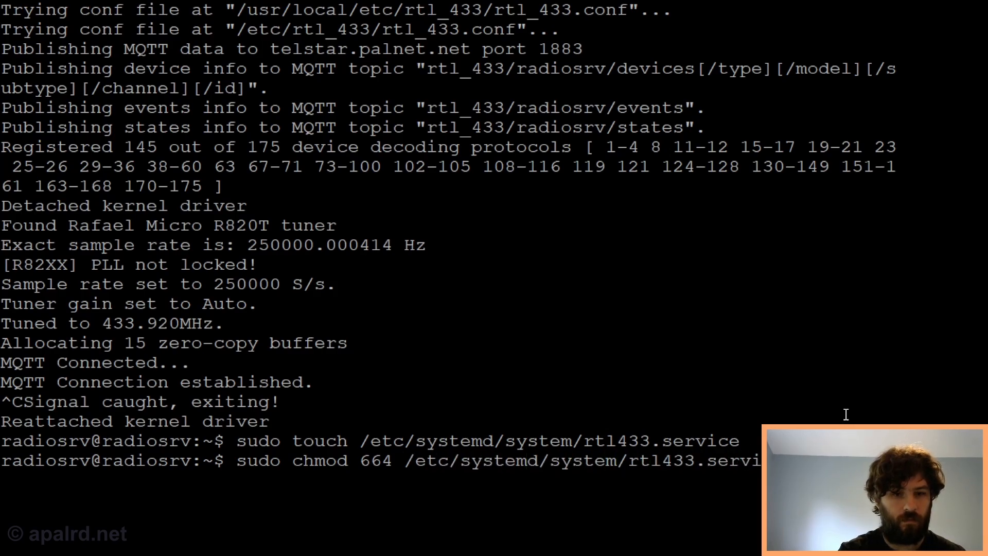
key("Return")
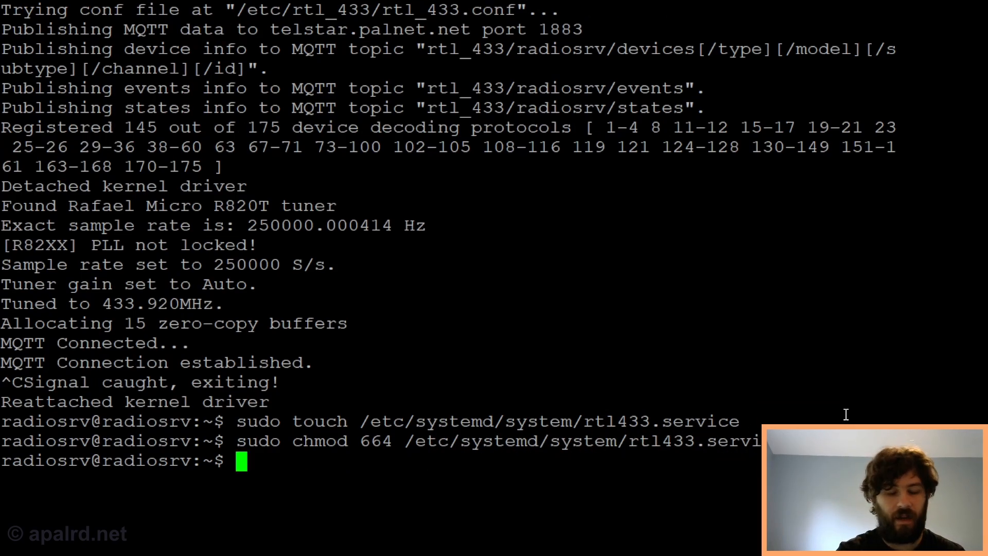
Step: Begin the sudo nano command to edit /etc/systemd/system/rtl433.service
type("sudo nano /etc/syst")
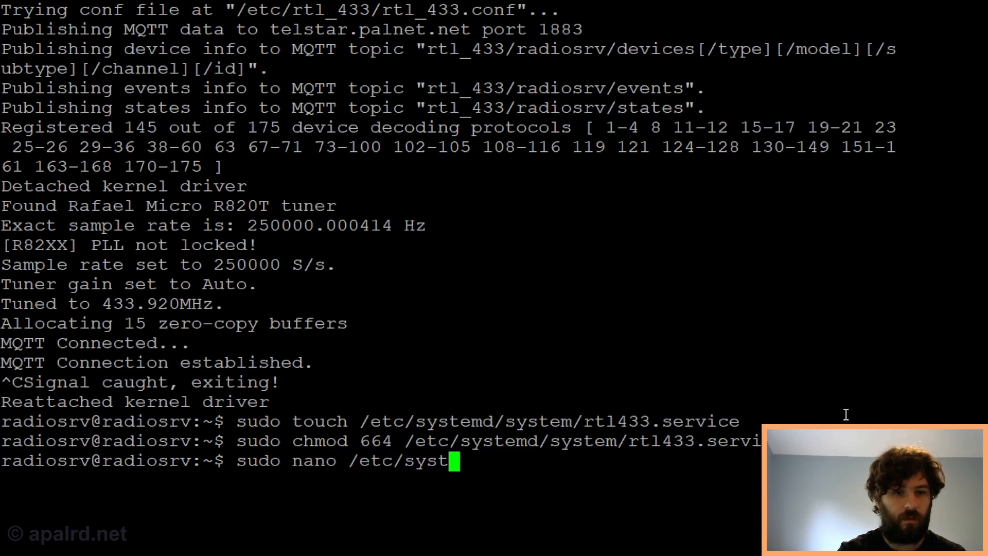
type("emd/system/rtl4")
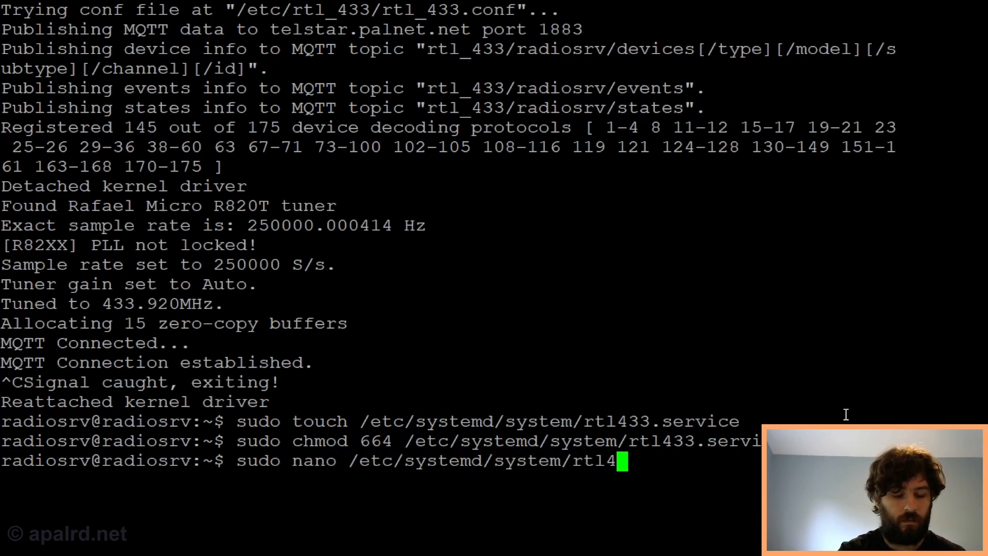
Step: Fill rtl433.service with the rtl_433 MQTT ExecStart, Restart=always and multi-user target, then save
type("33.service")
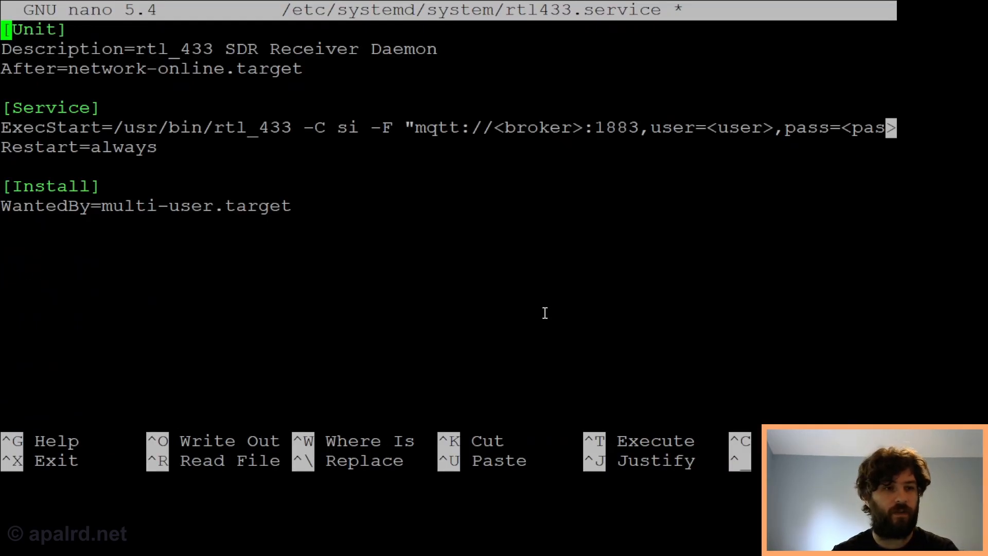
key("Down")
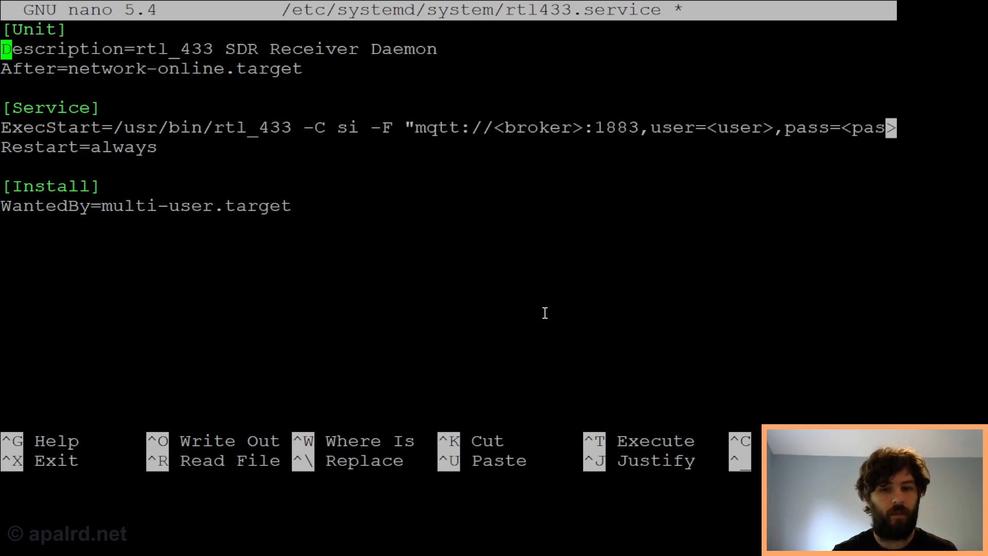
key("Down")
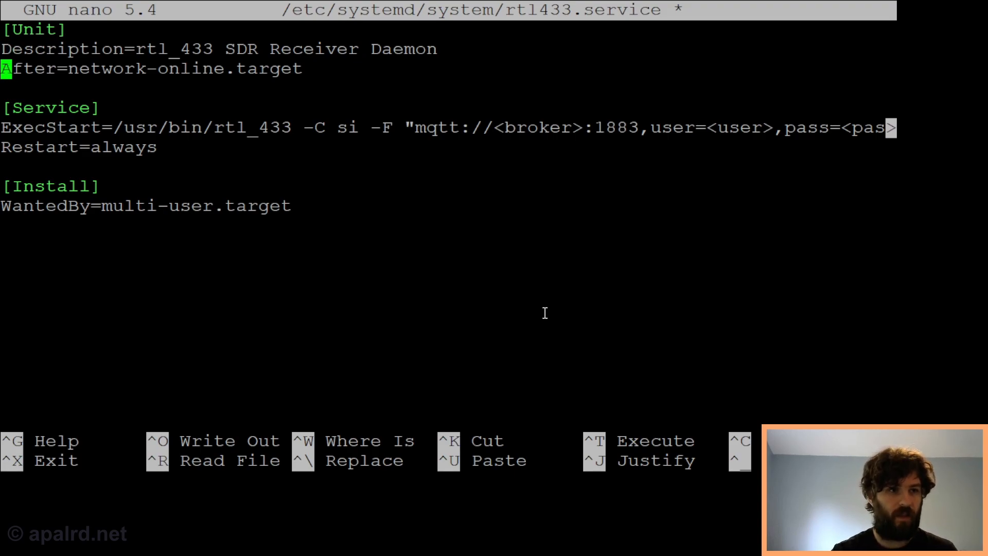
key("Down")
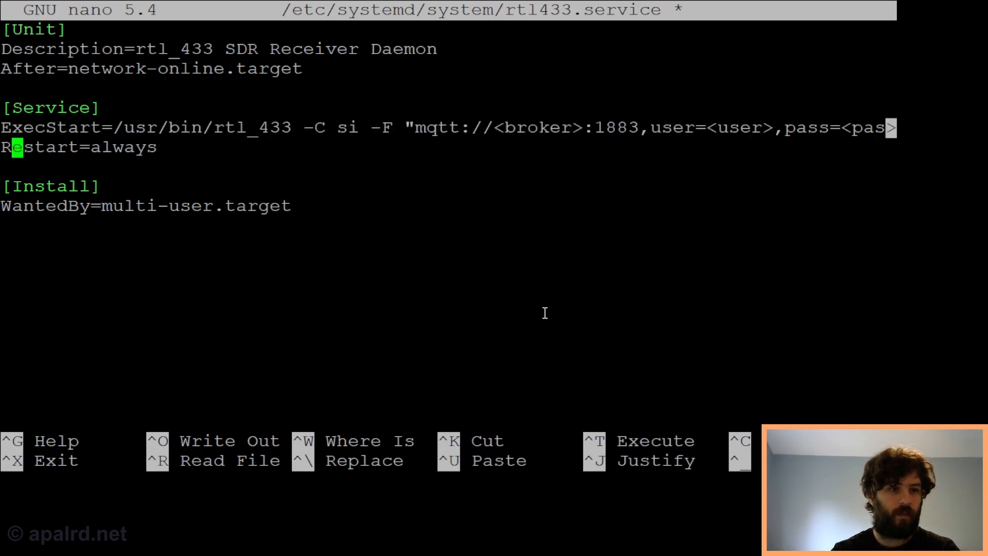
key("Left")
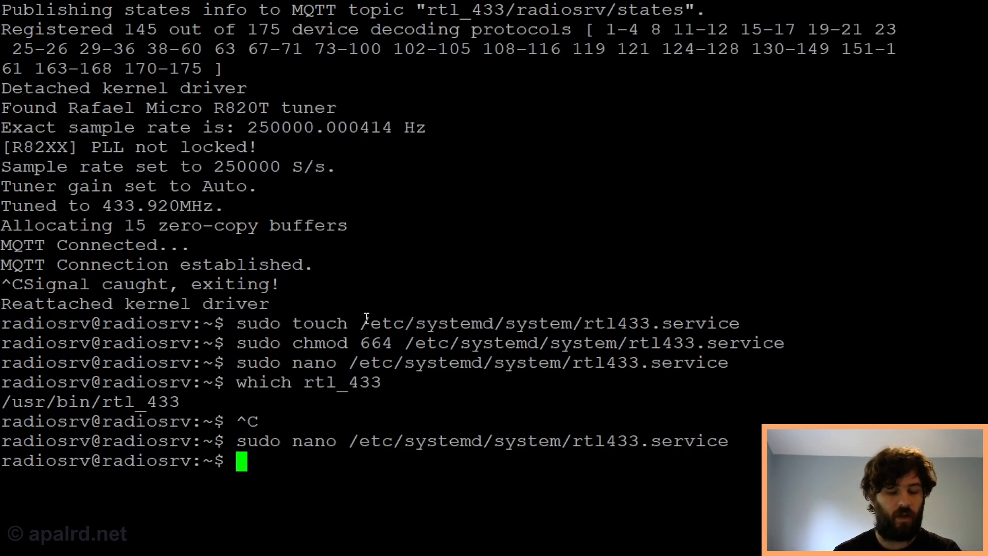
Step: Run sudo systemctl daemon-reload and start the rtl433 service
type("sudo systemctl")
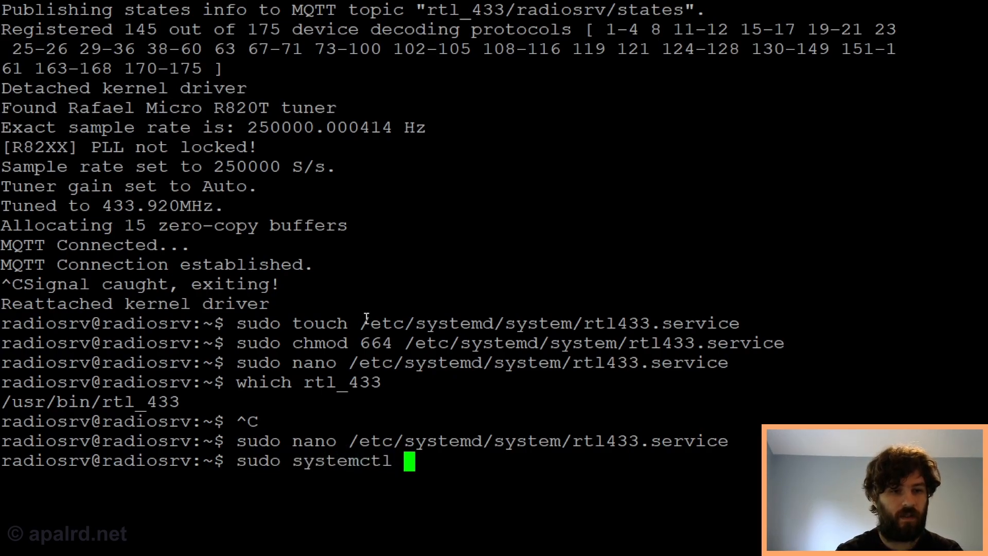
type("daemon-reload")
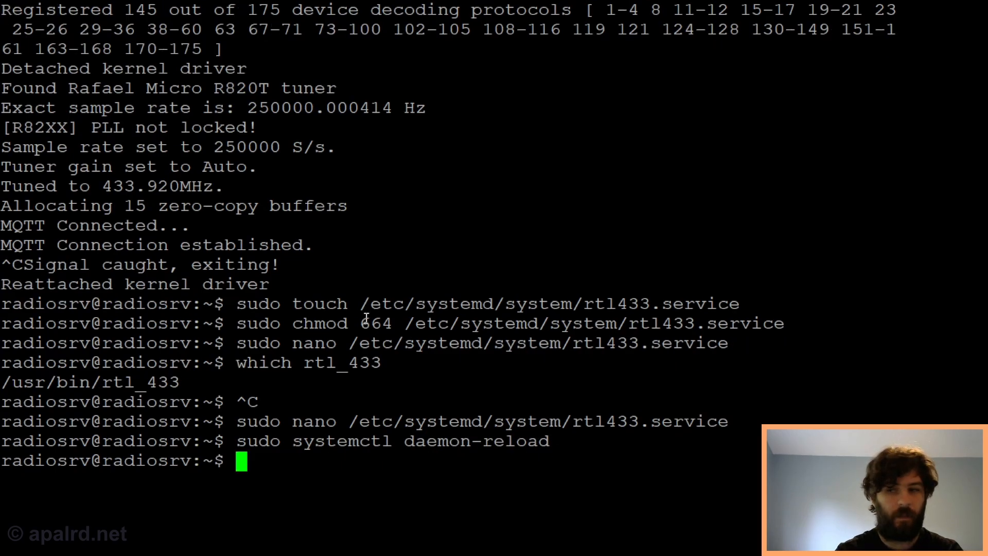
type("sudo systemctl start rt")
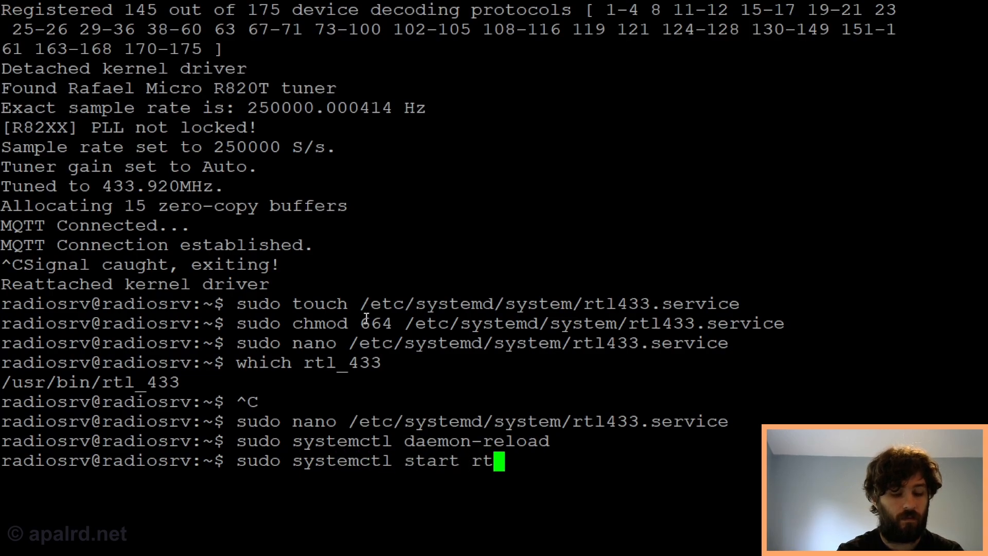
key("enter")
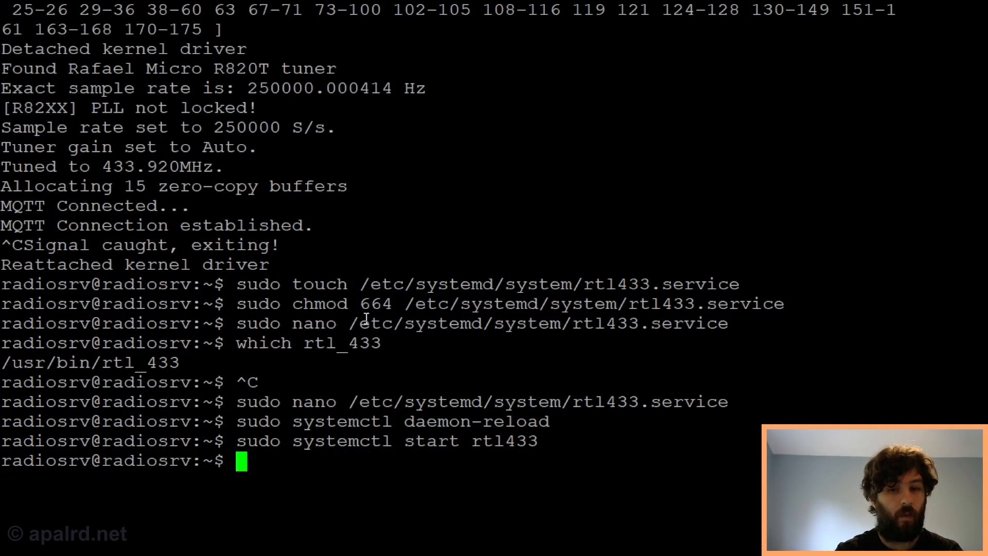
Step: Enable the rtl433 service so its multi-user boot symlink is created
type("sudo s")
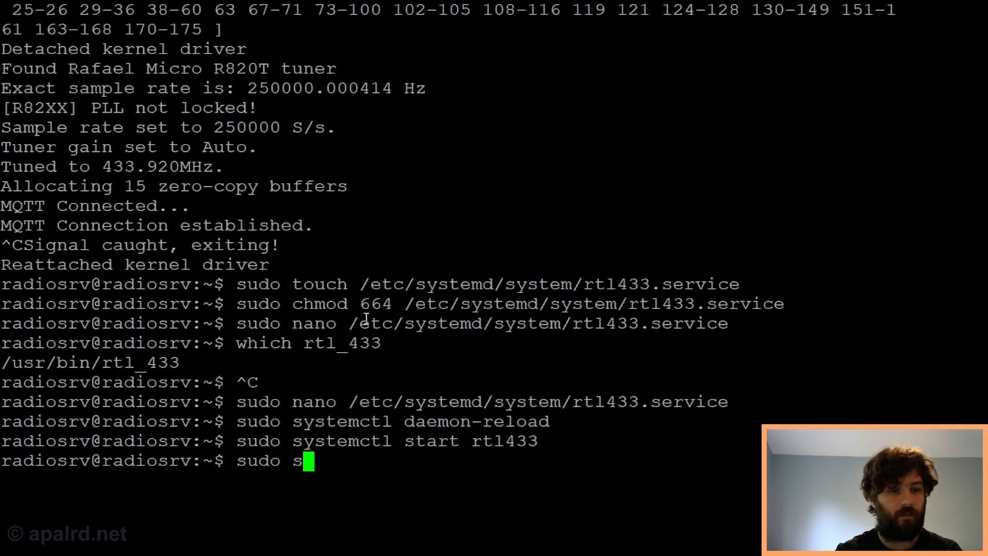
type("ystemctl enable")
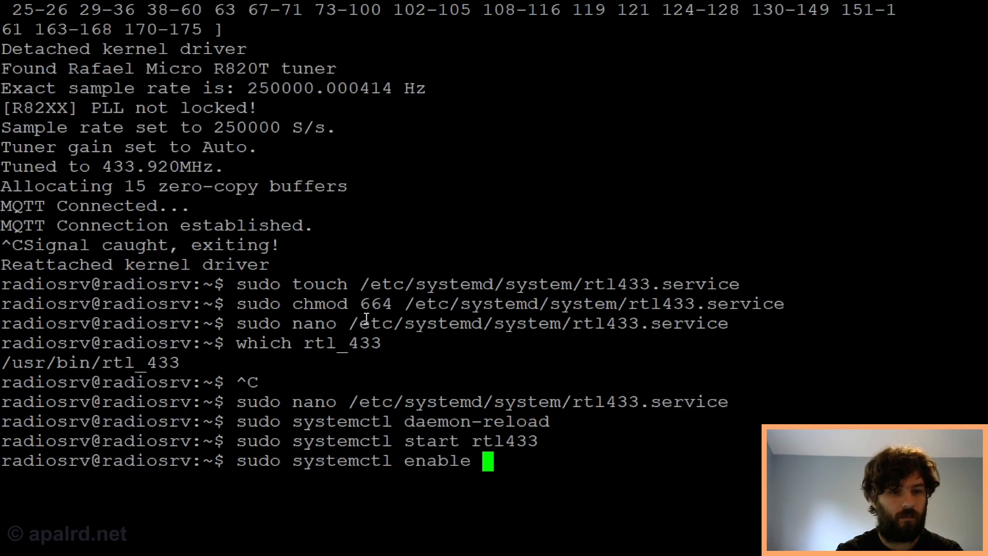
type("rtl433")
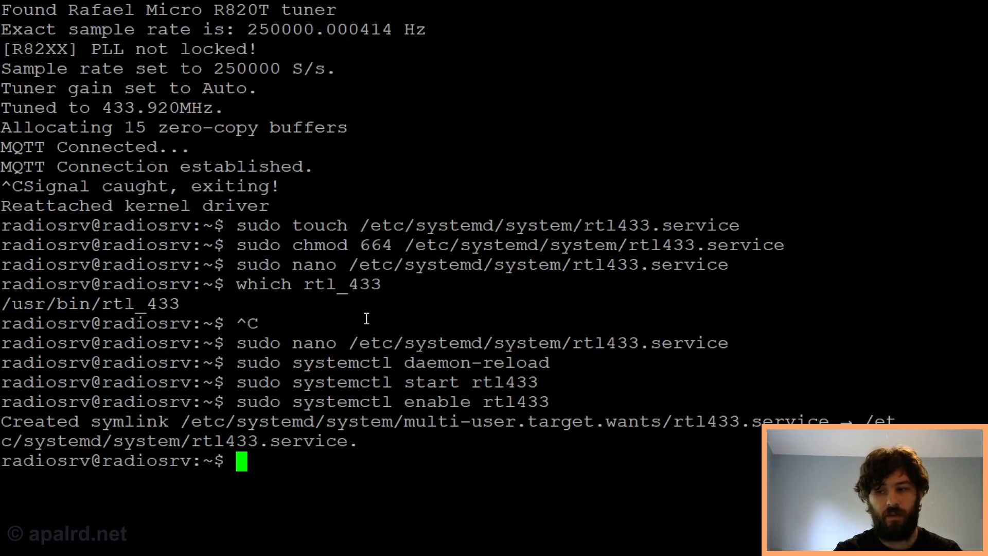
type("sudo systemc")
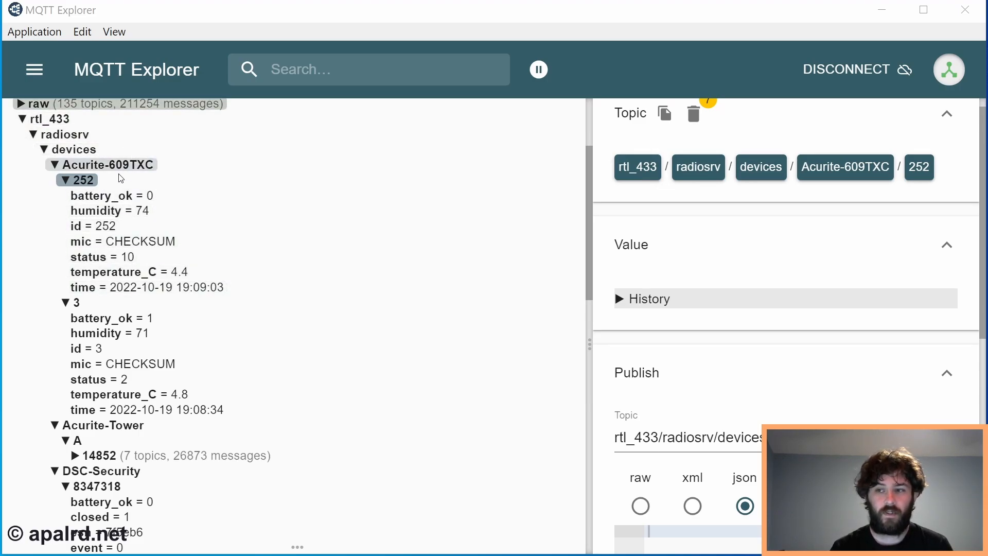
left_click(54, 164)
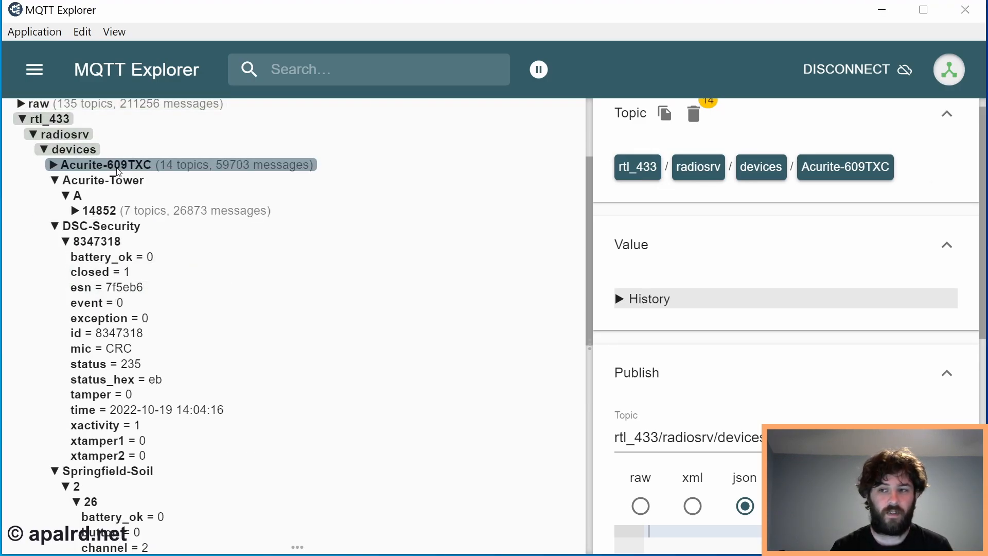
left_click(54, 165)
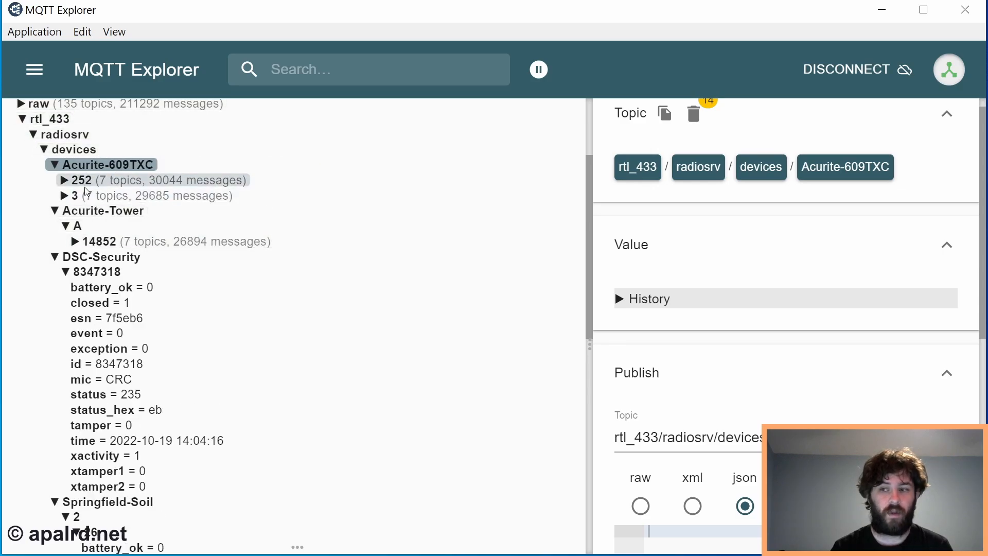
left_click(96, 241)
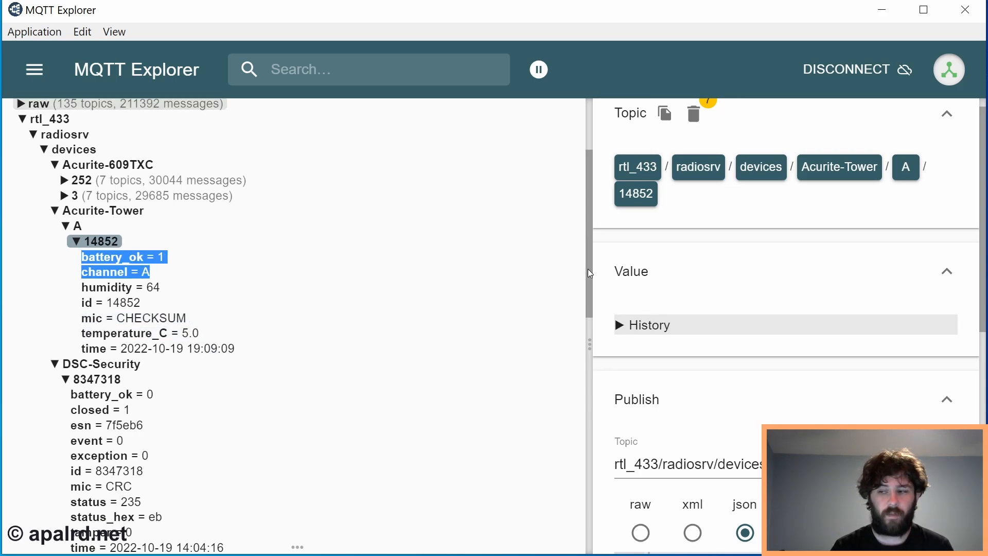
scroll("down", 3)
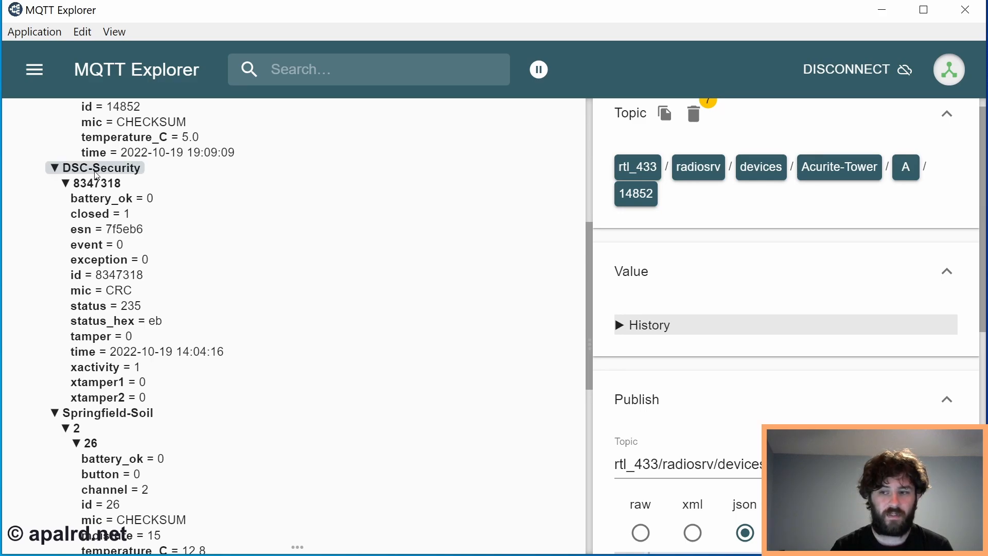
mouse_move(143, 281)
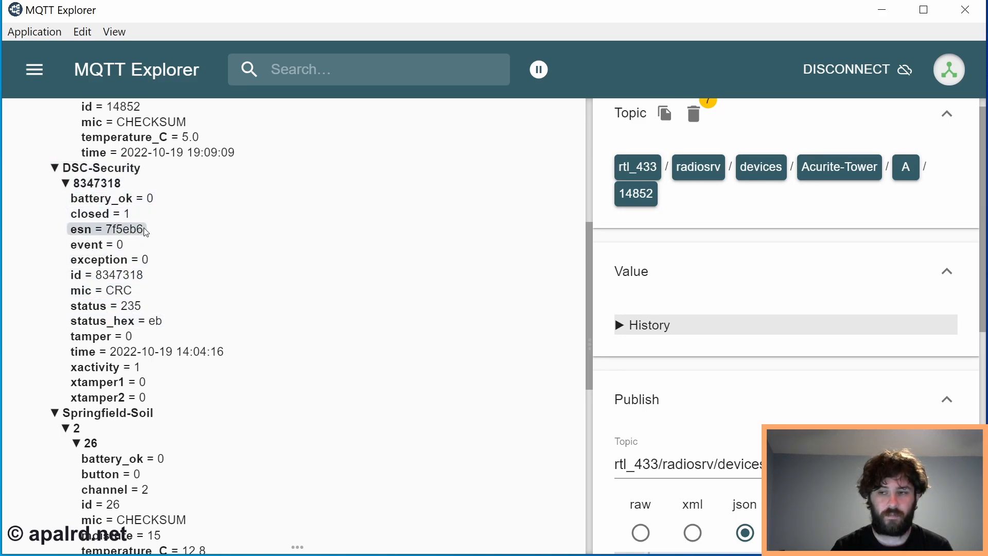
scroll("down", 3)
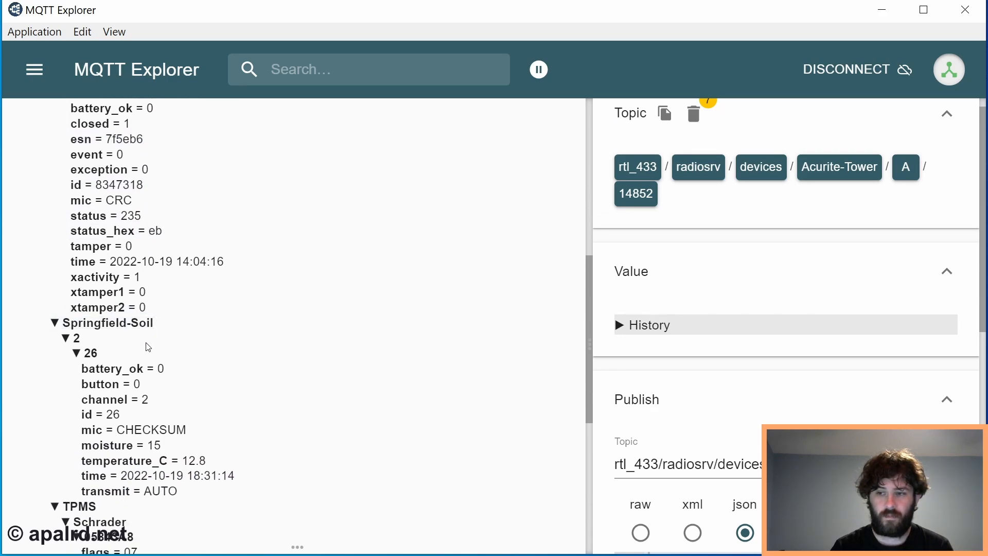
scroll("down", 3)
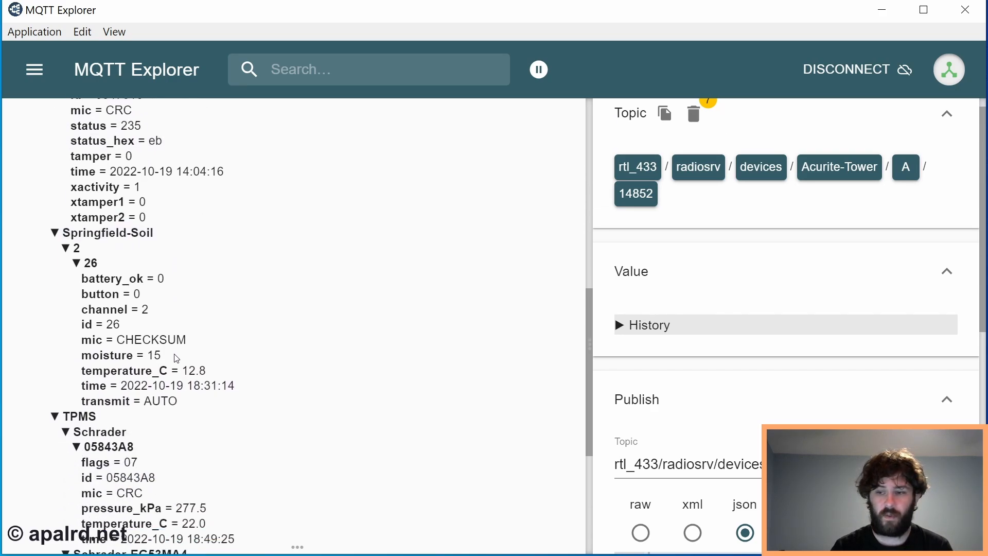
scroll("down", 3)
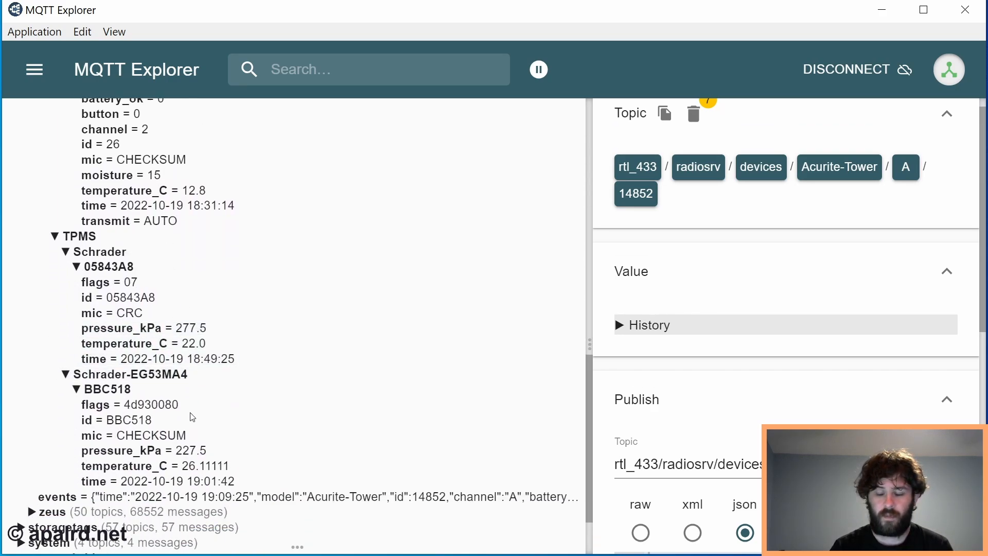
mouse_move(212, 384)
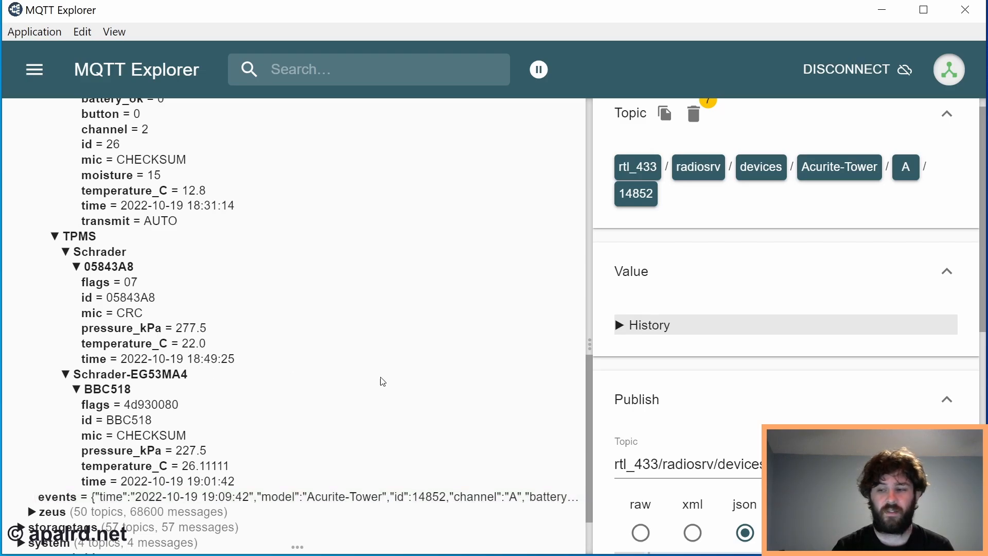
mouse_move(459, 457)
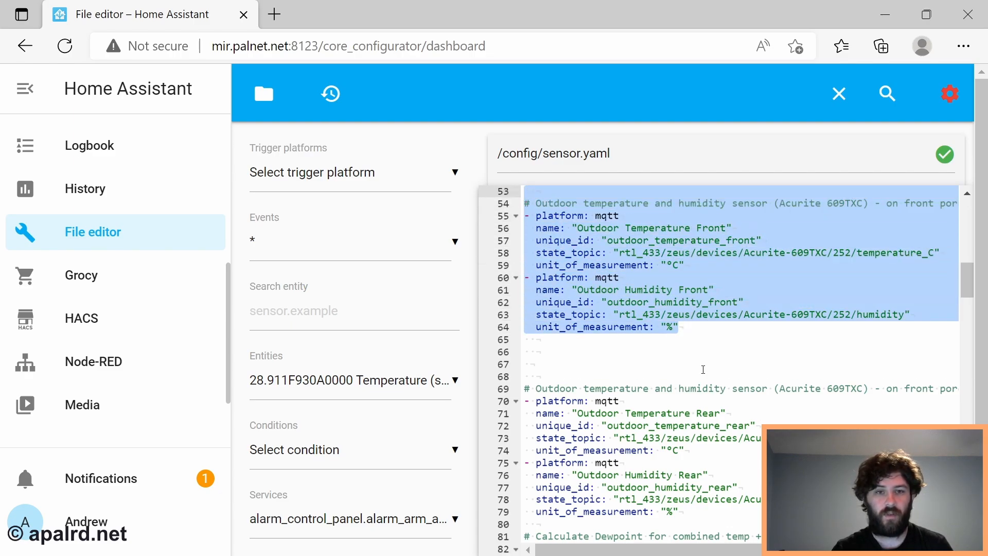
mouse_move(581, 264)
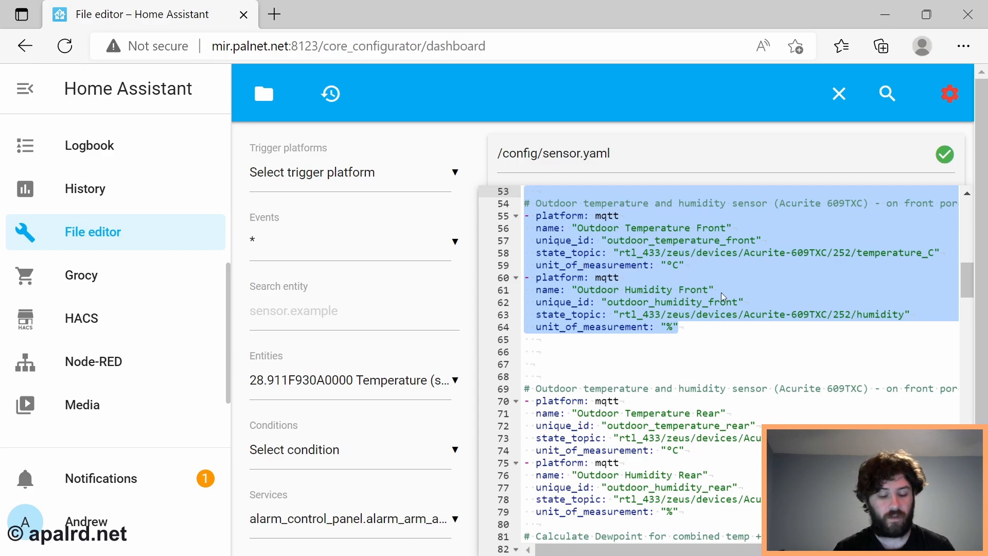
mouse_move(681, 310)
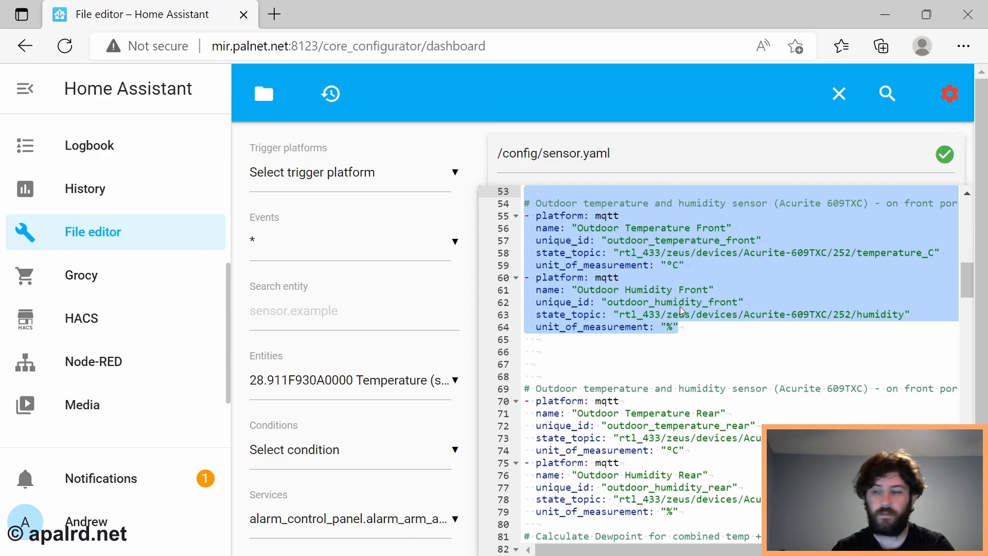